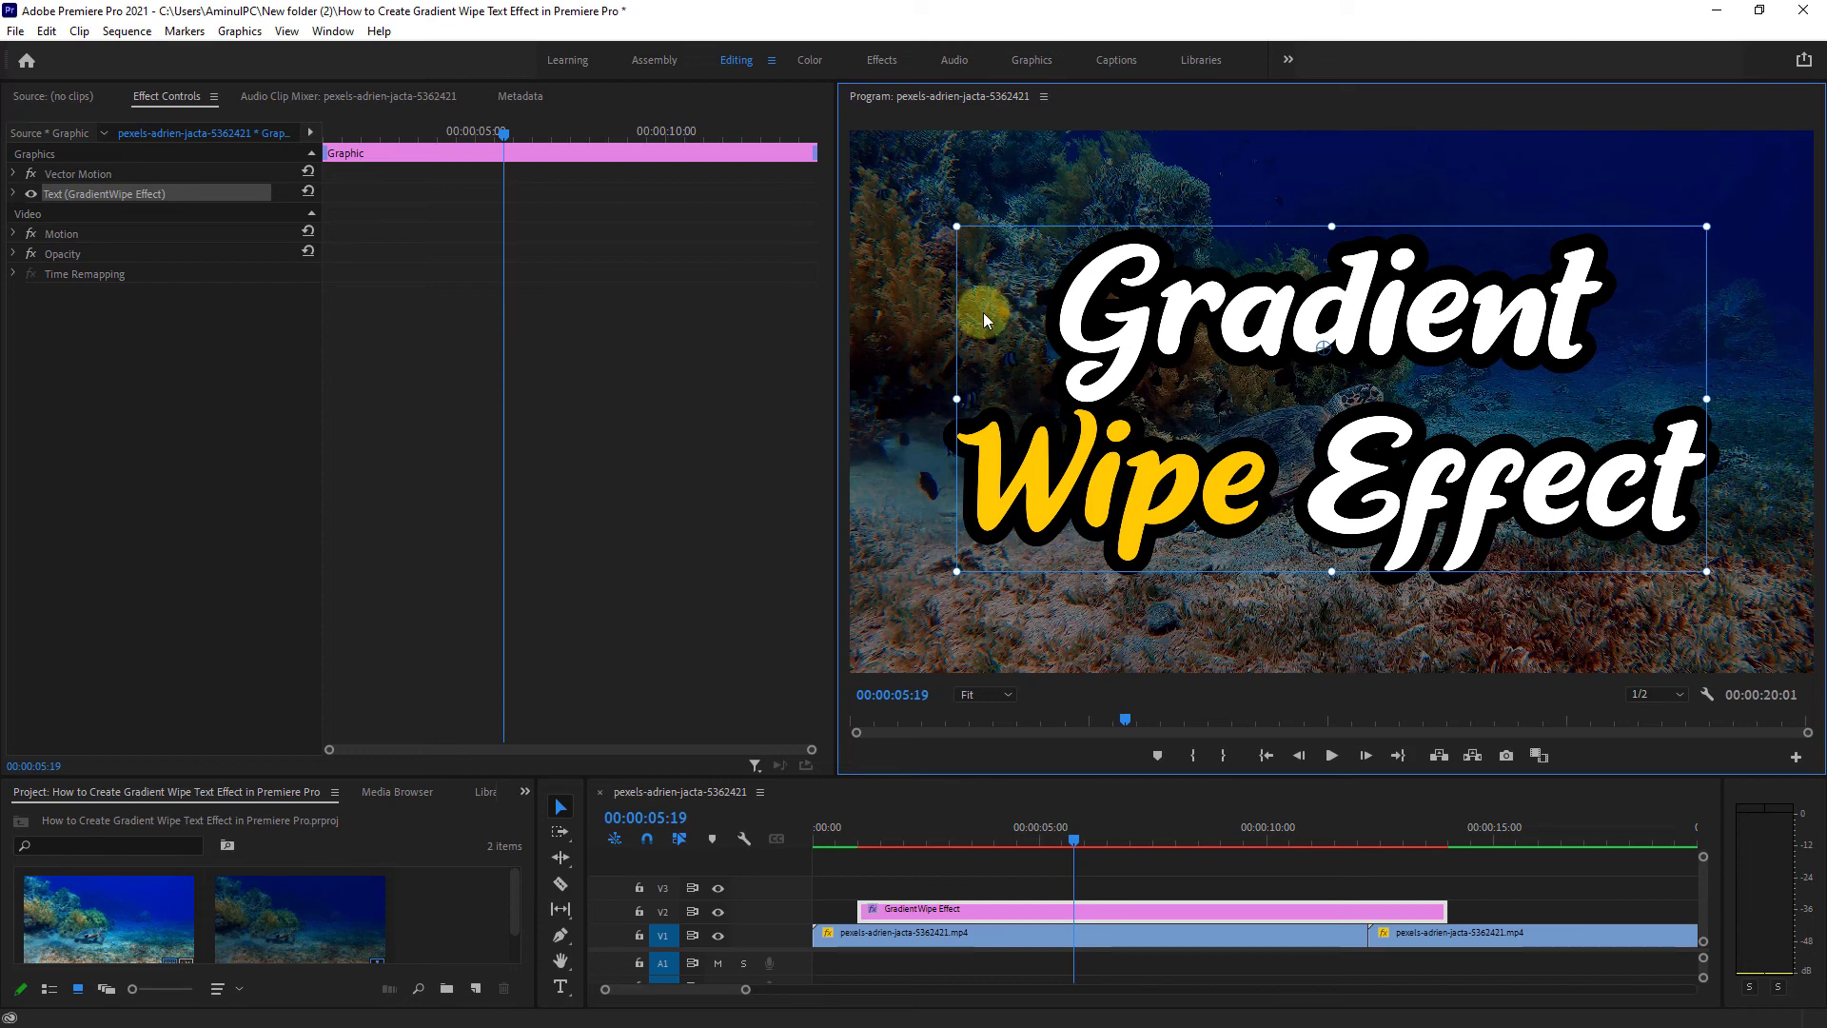
mouse_move(995, 312)
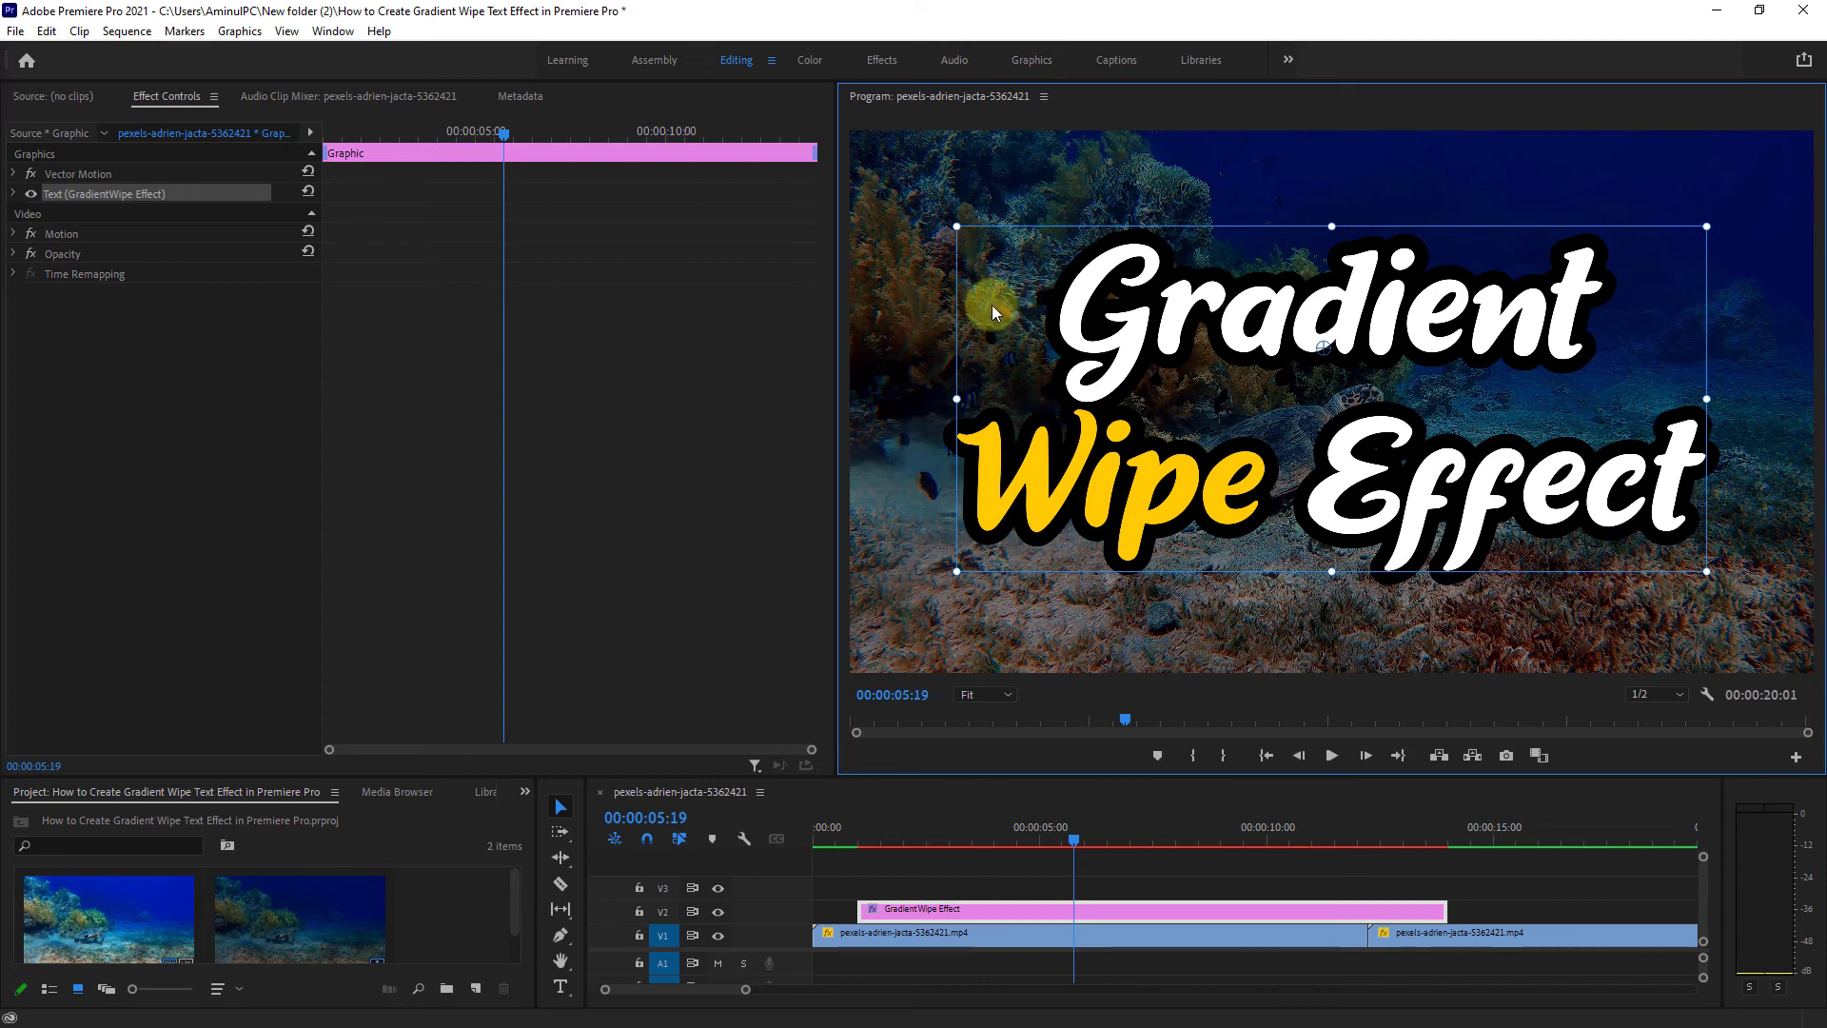
mouse_move(1114, 324)
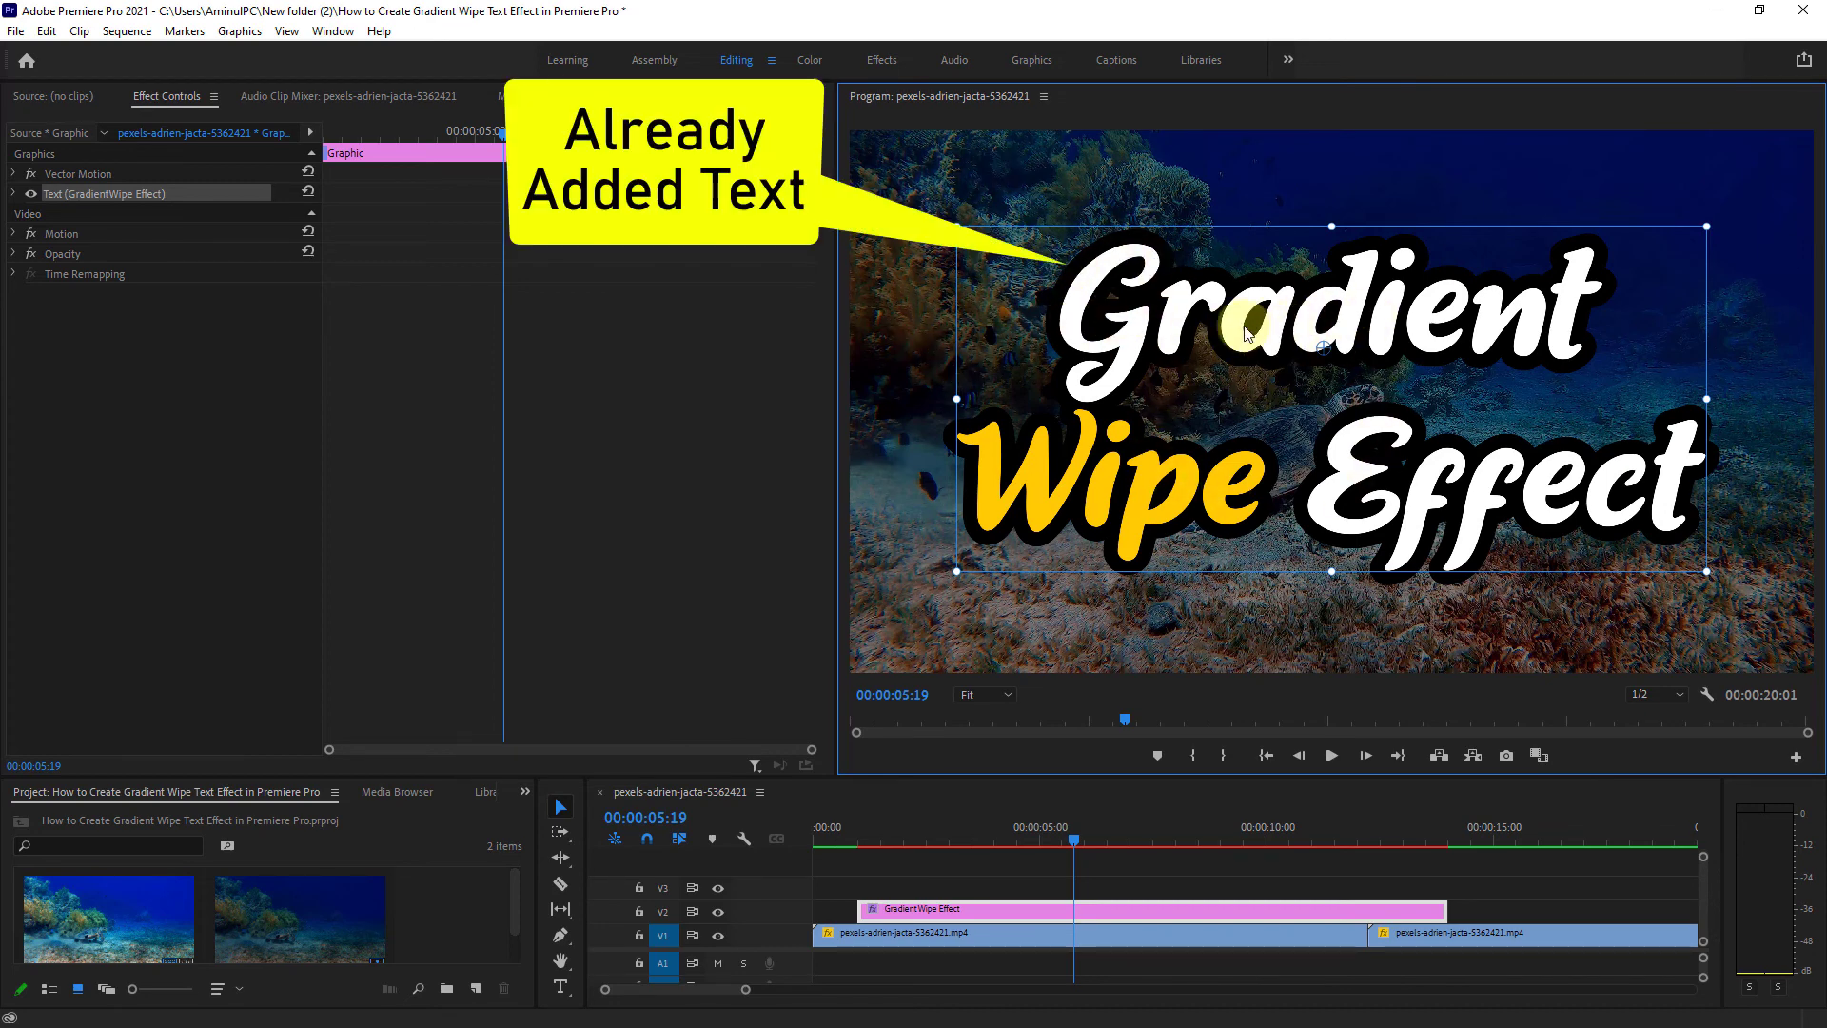
mouse_move(1046, 289)
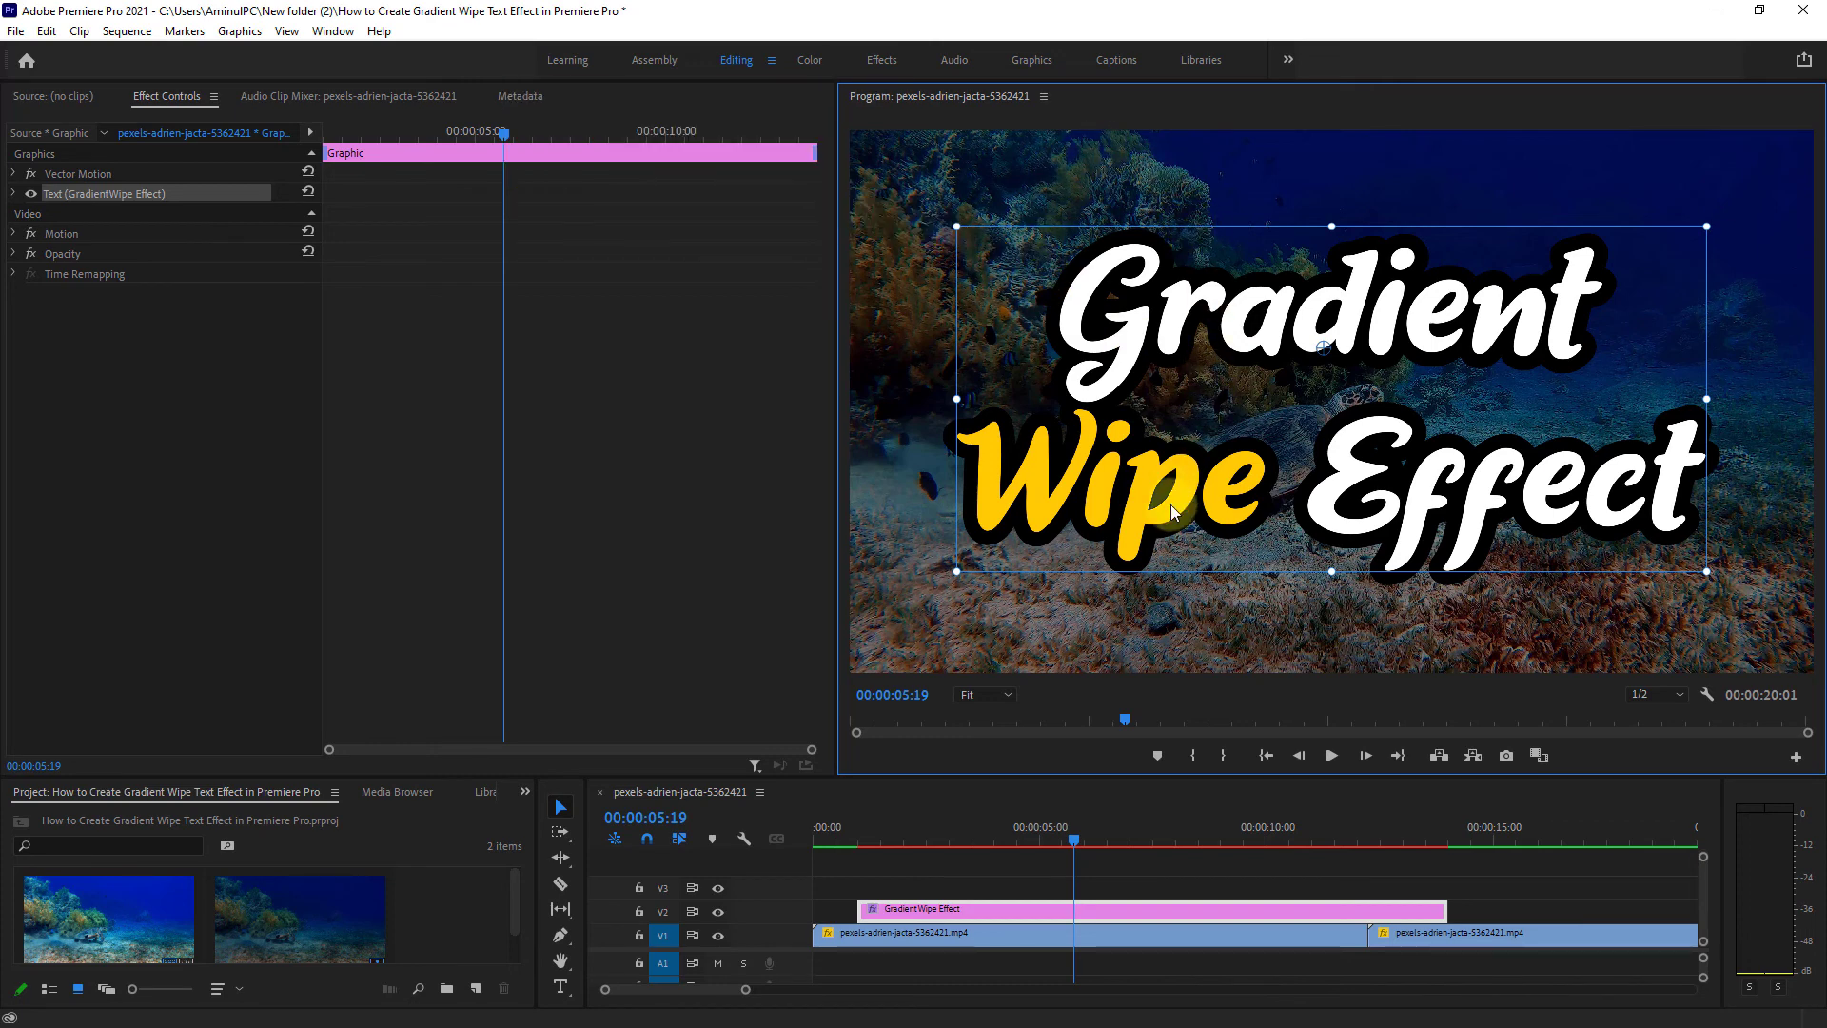
- Switch to the Effects workspace and expand Video Transitions down to the Wipe folder
left_click(1016, 908)
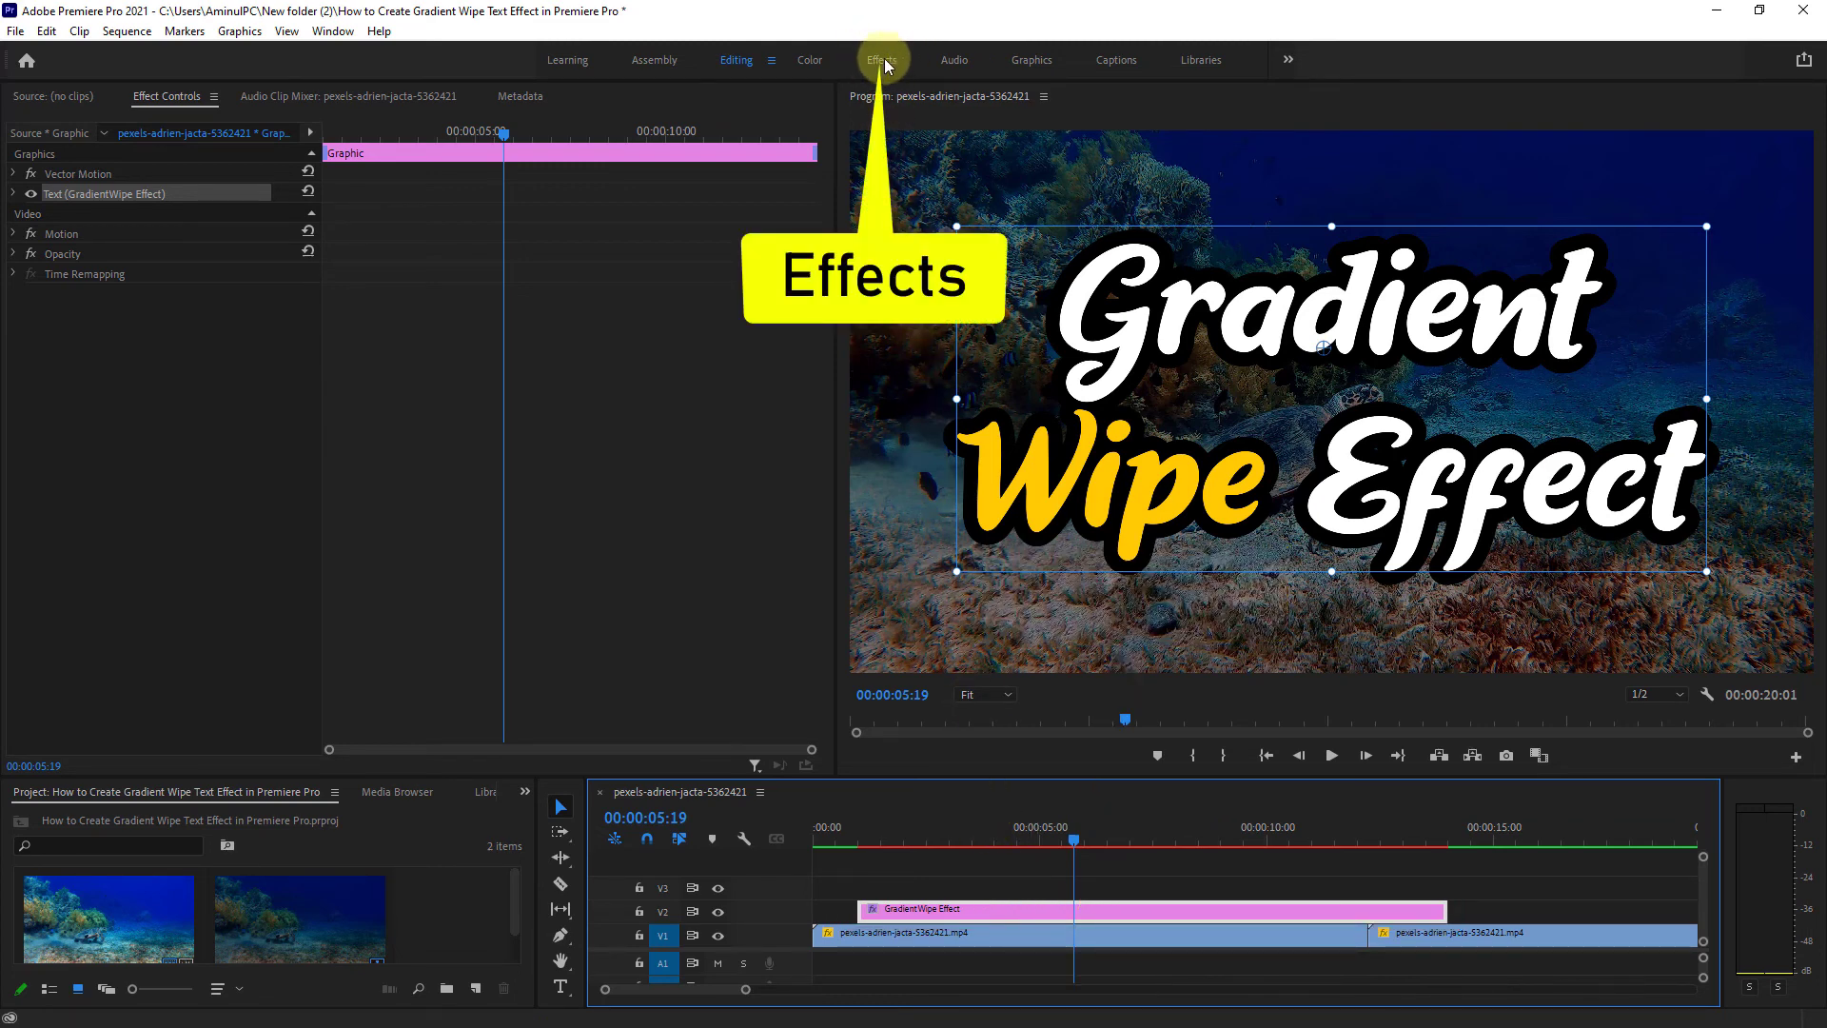
left_click(881, 59)
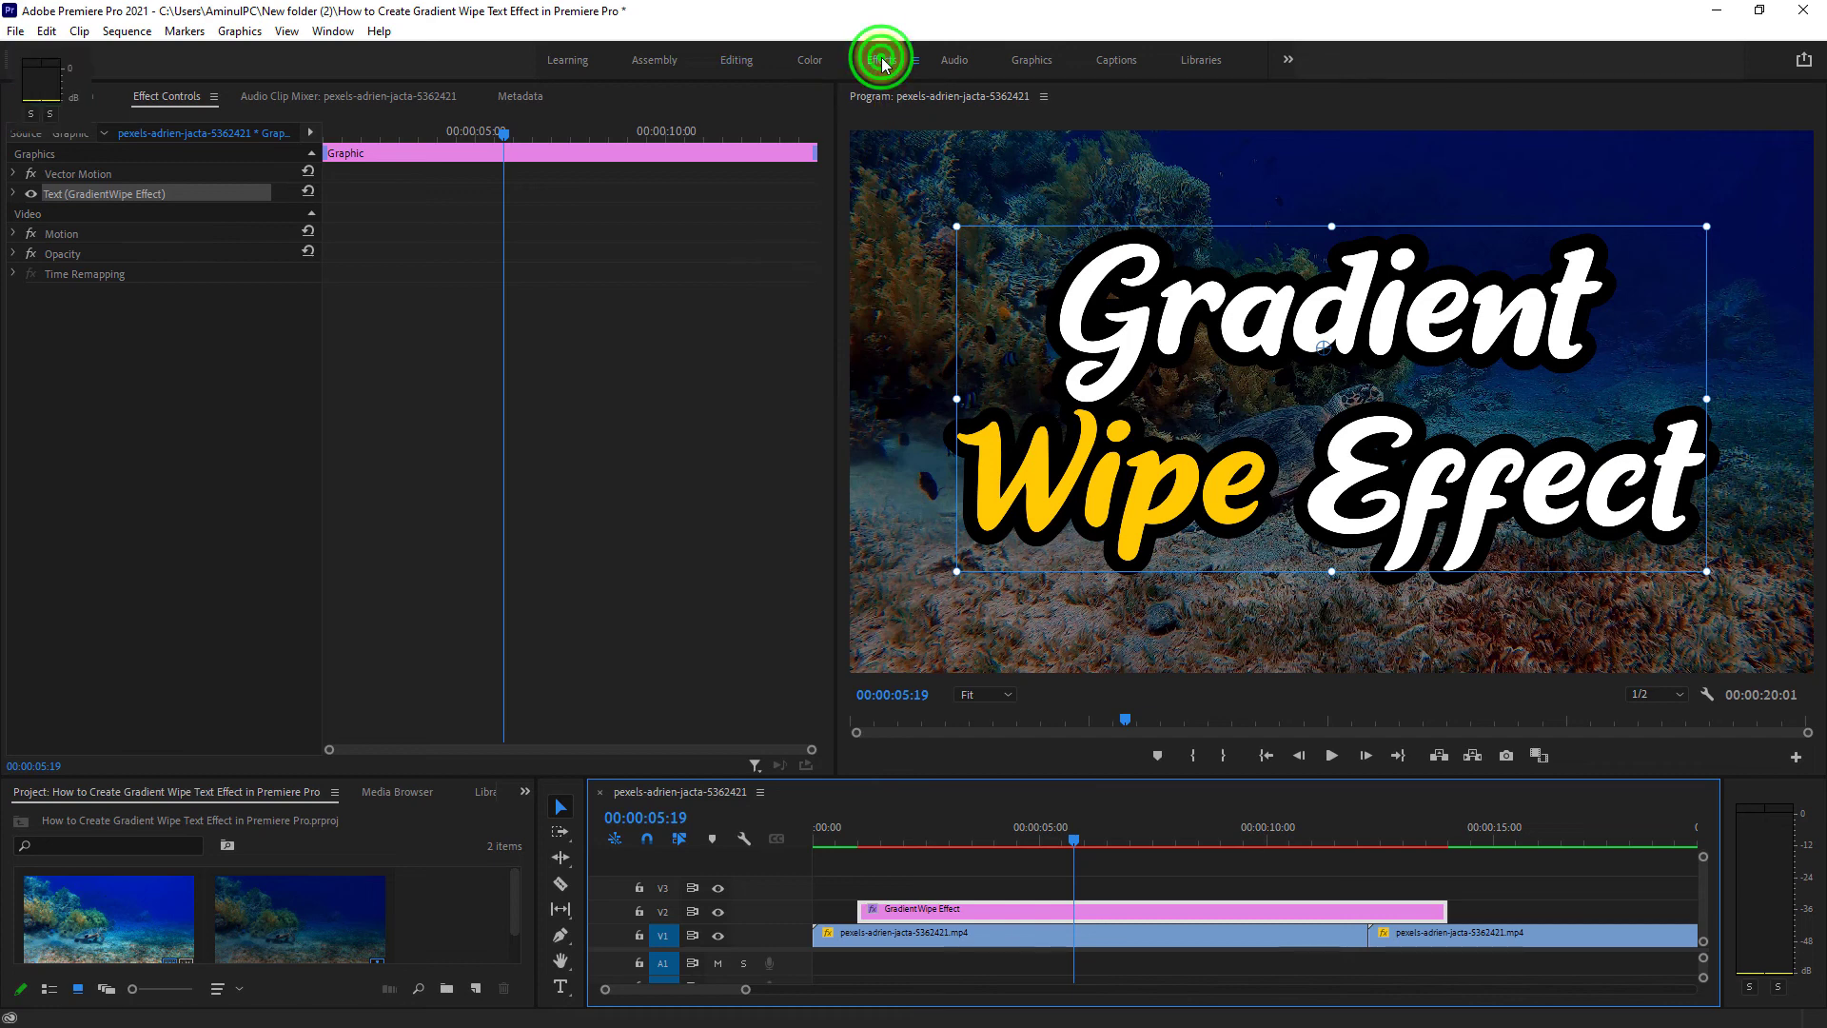
left_click(881, 59)
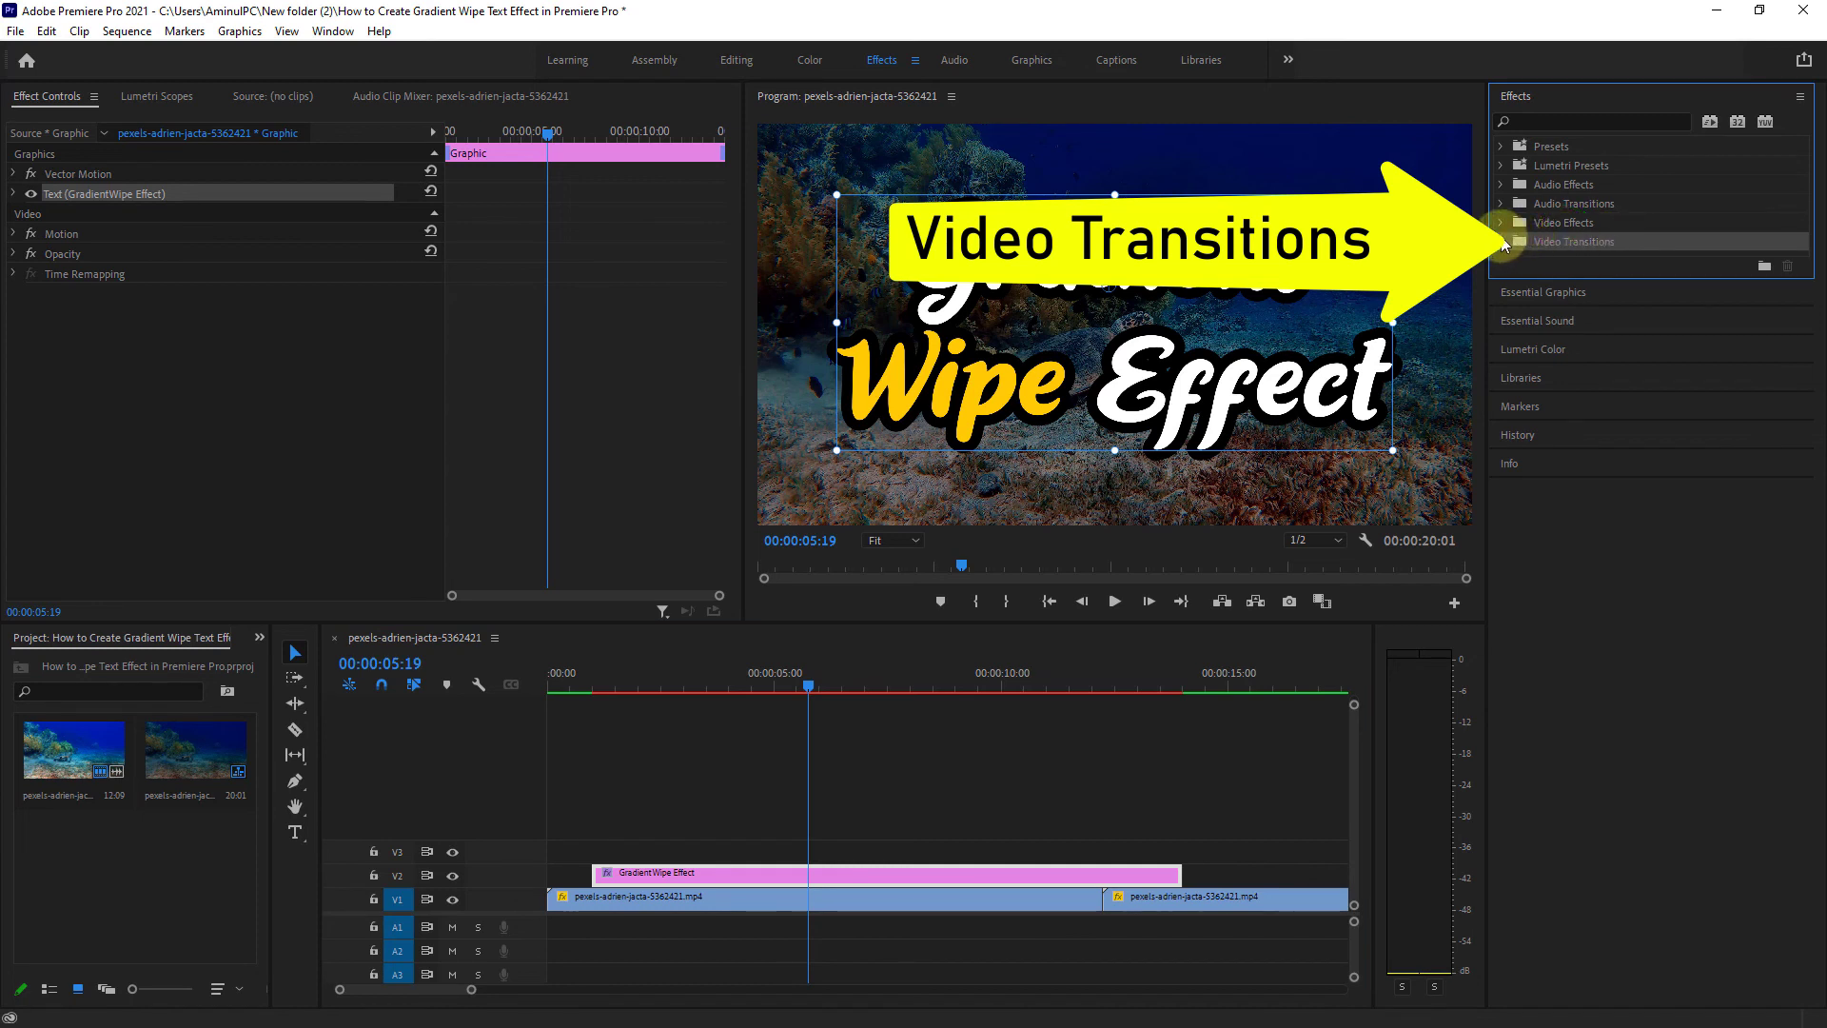
left_click(1499, 242)
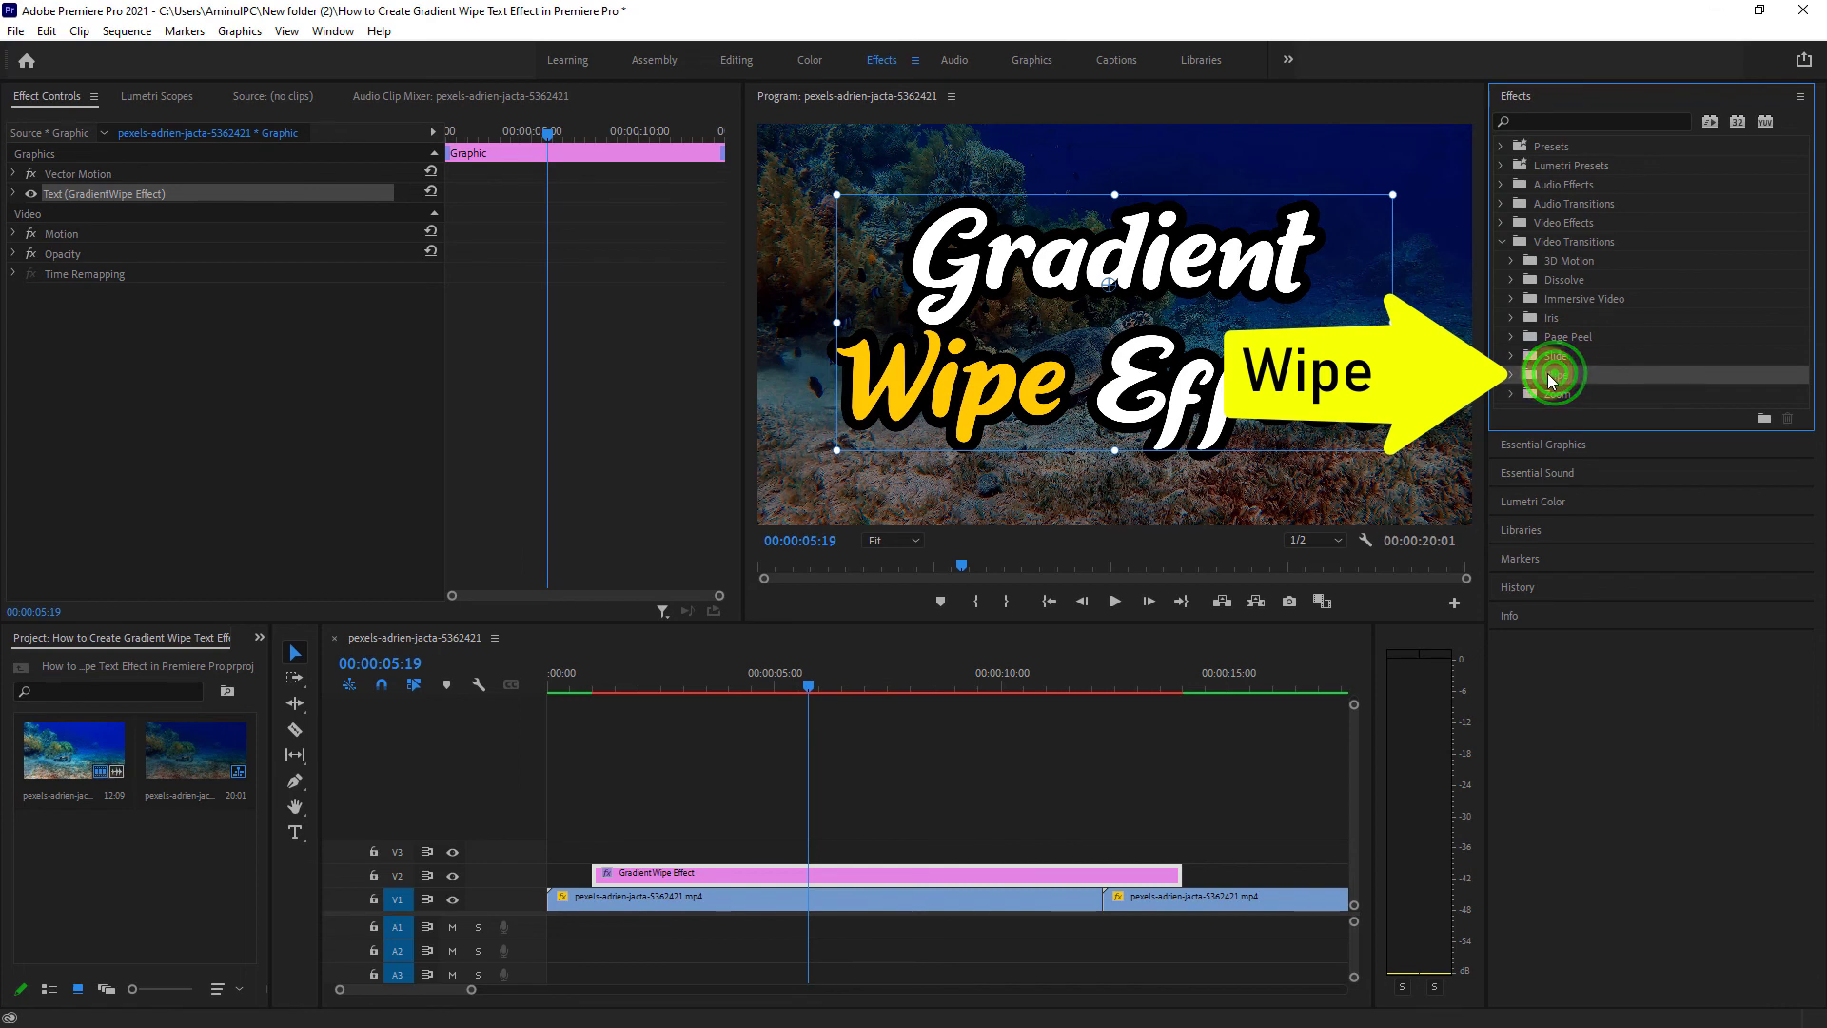
left_click(1515, 373)
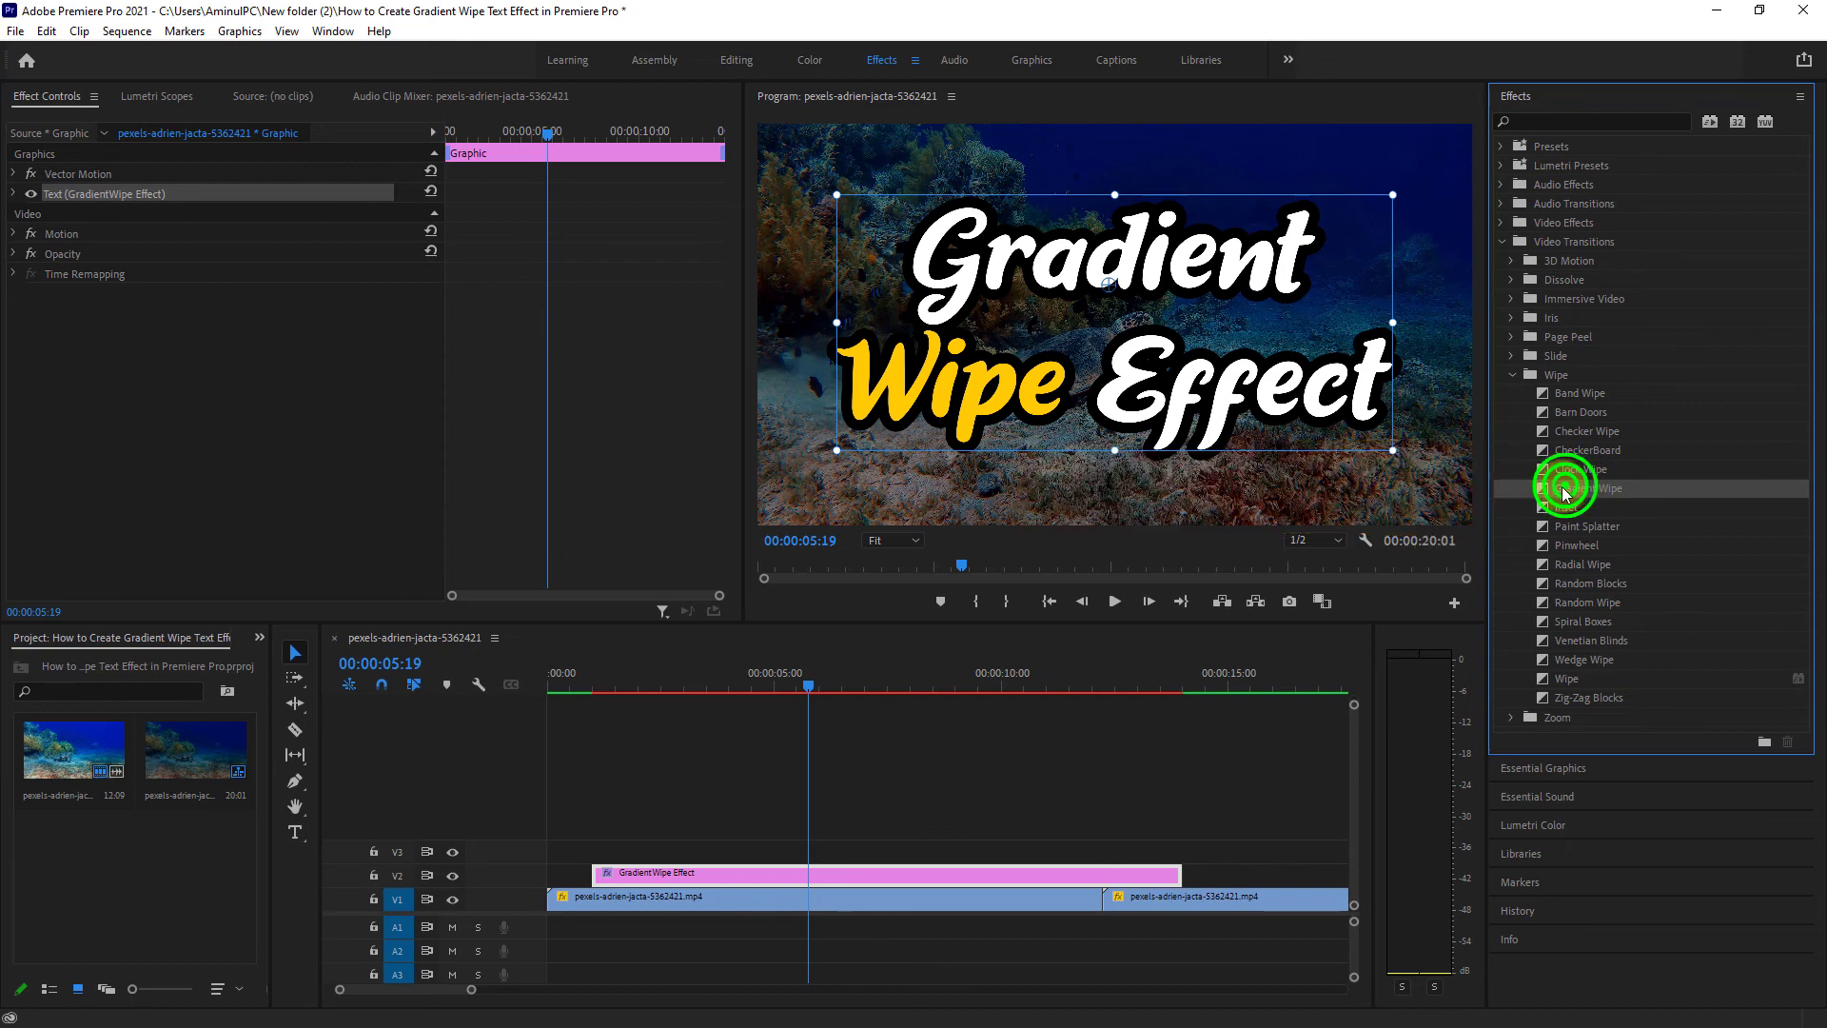
- Apply Gradient Wipe to the start of the text clip on V2 with default settings and select it
left_click_drag(1585, 489, 603, 871)
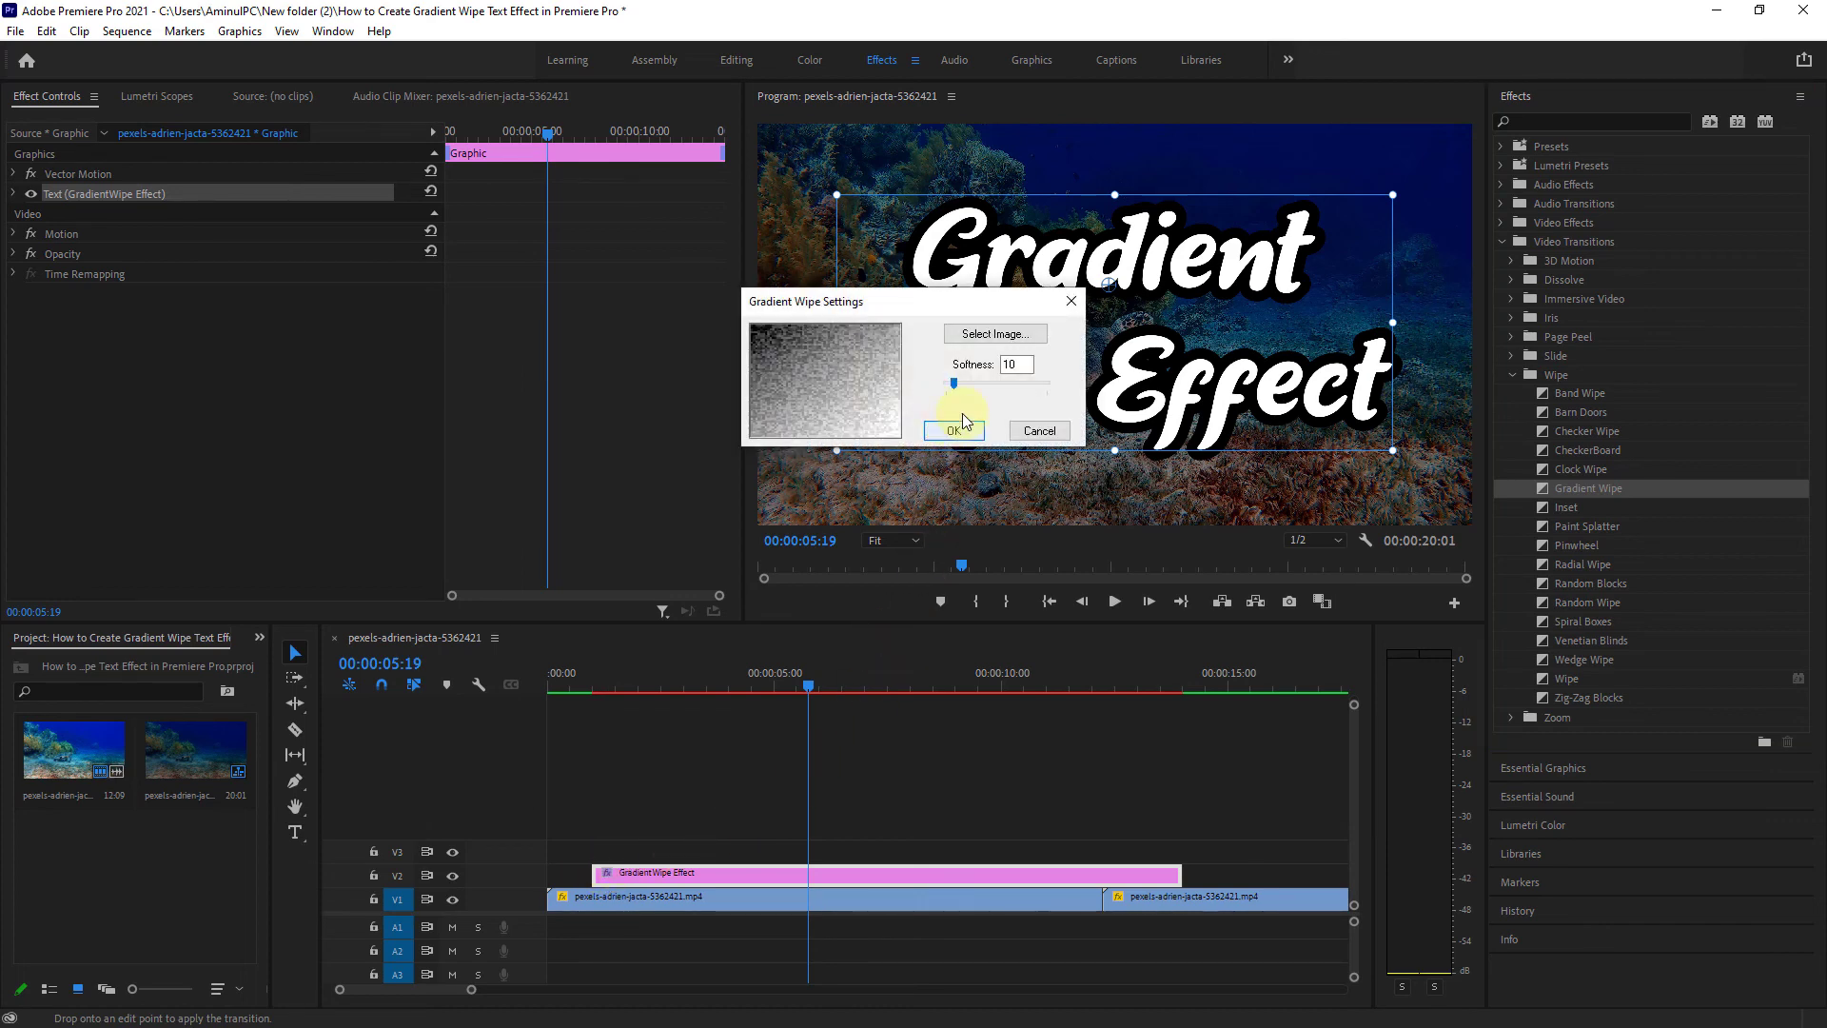
left_click(956, 430)
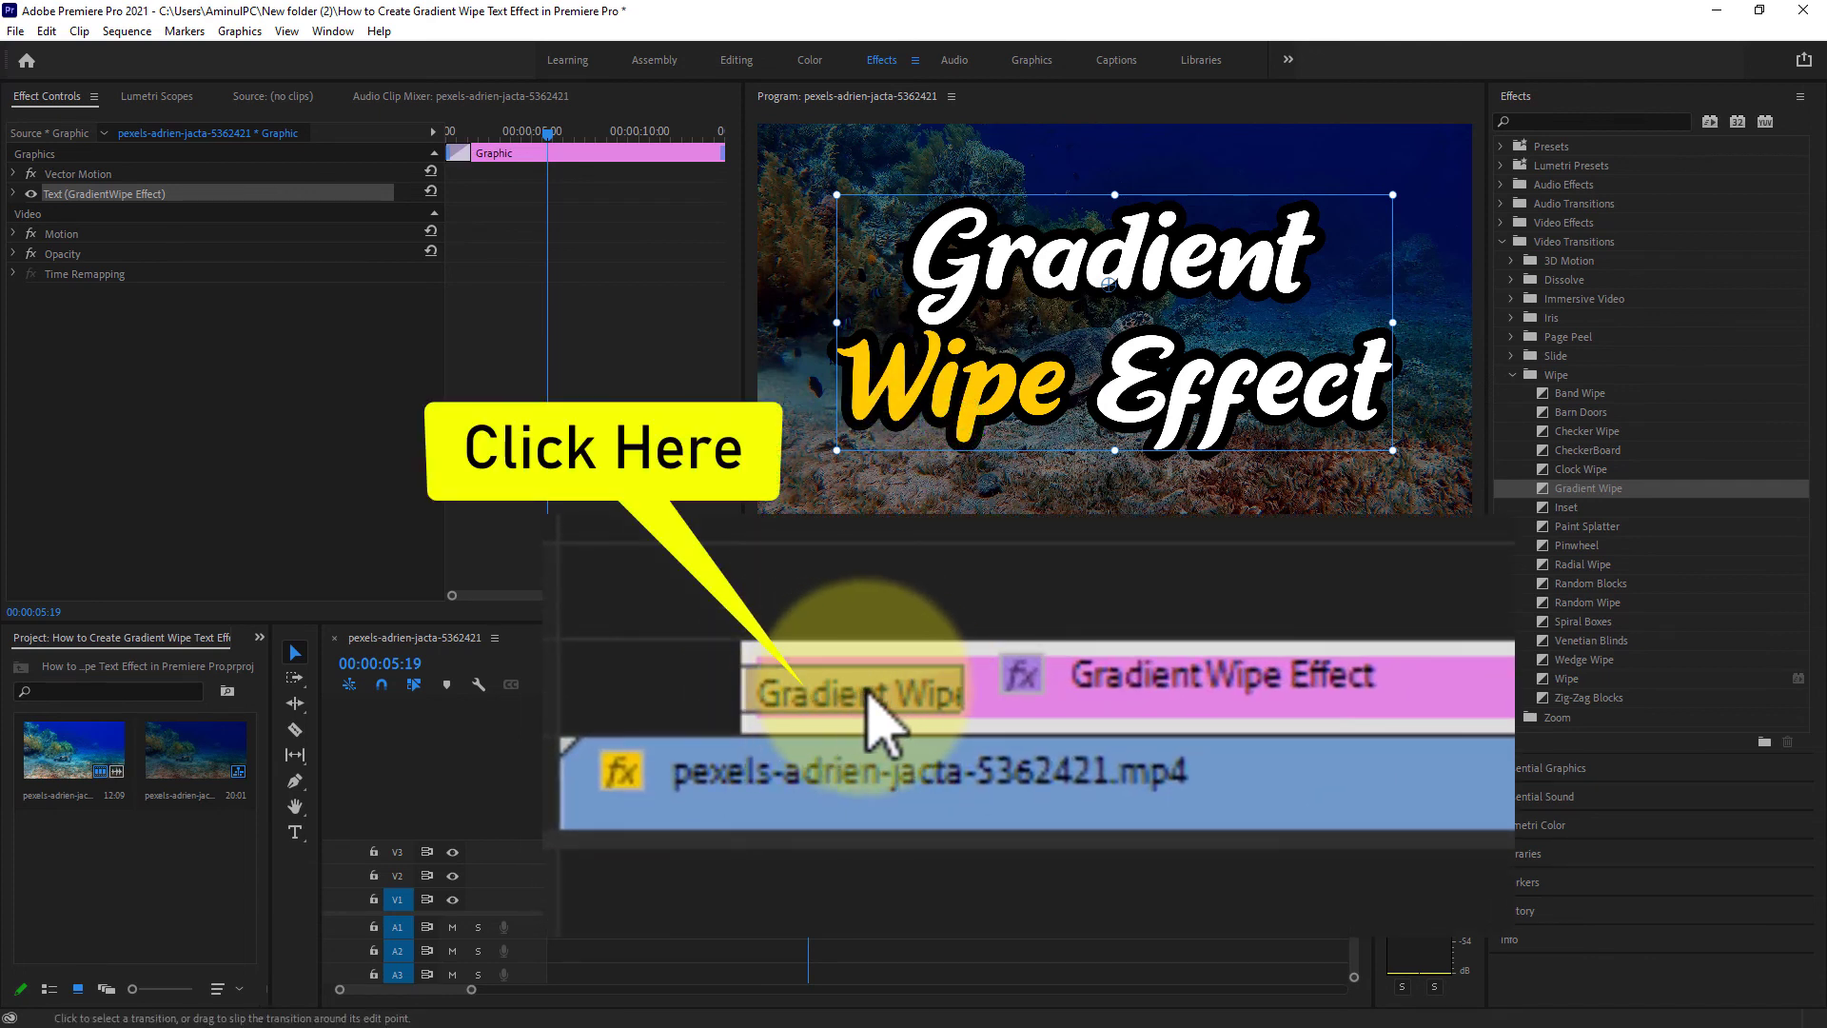
left_click(852, 695)
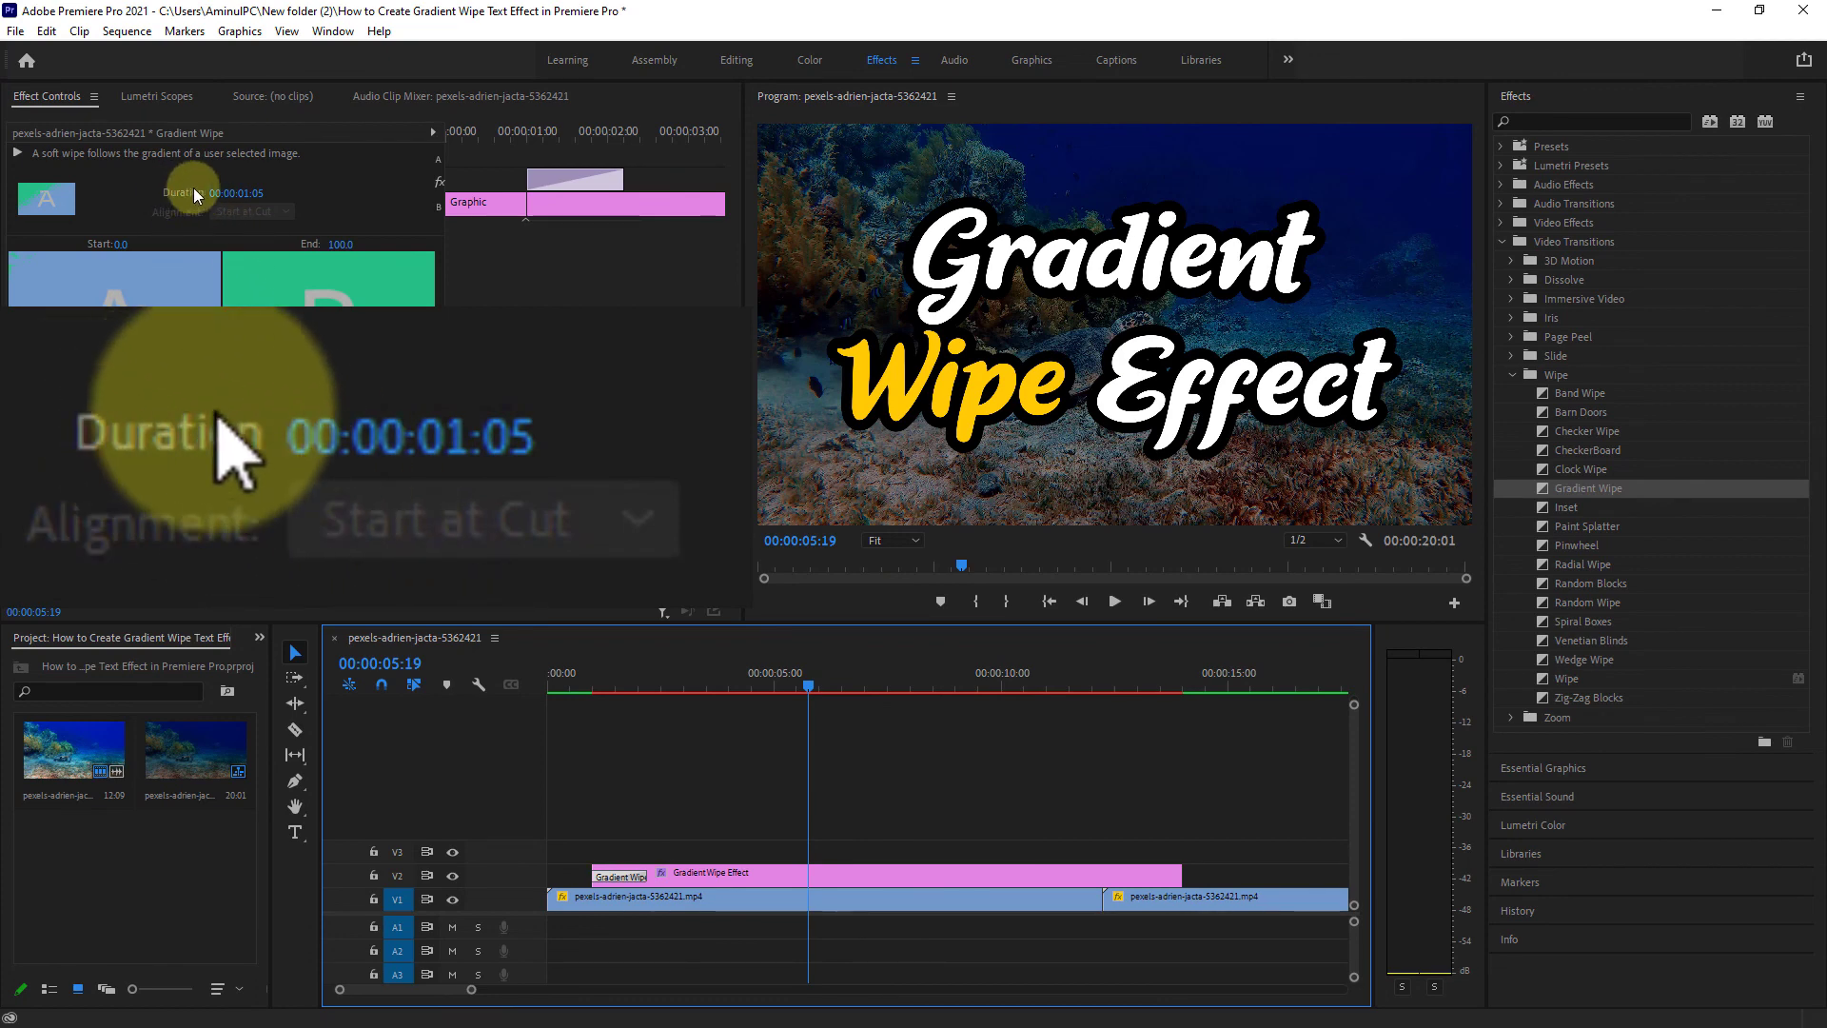
- Set the opening Gradient Wipe's duration to 00:00:05:05 in Effect Controls
left_click(246, 192)
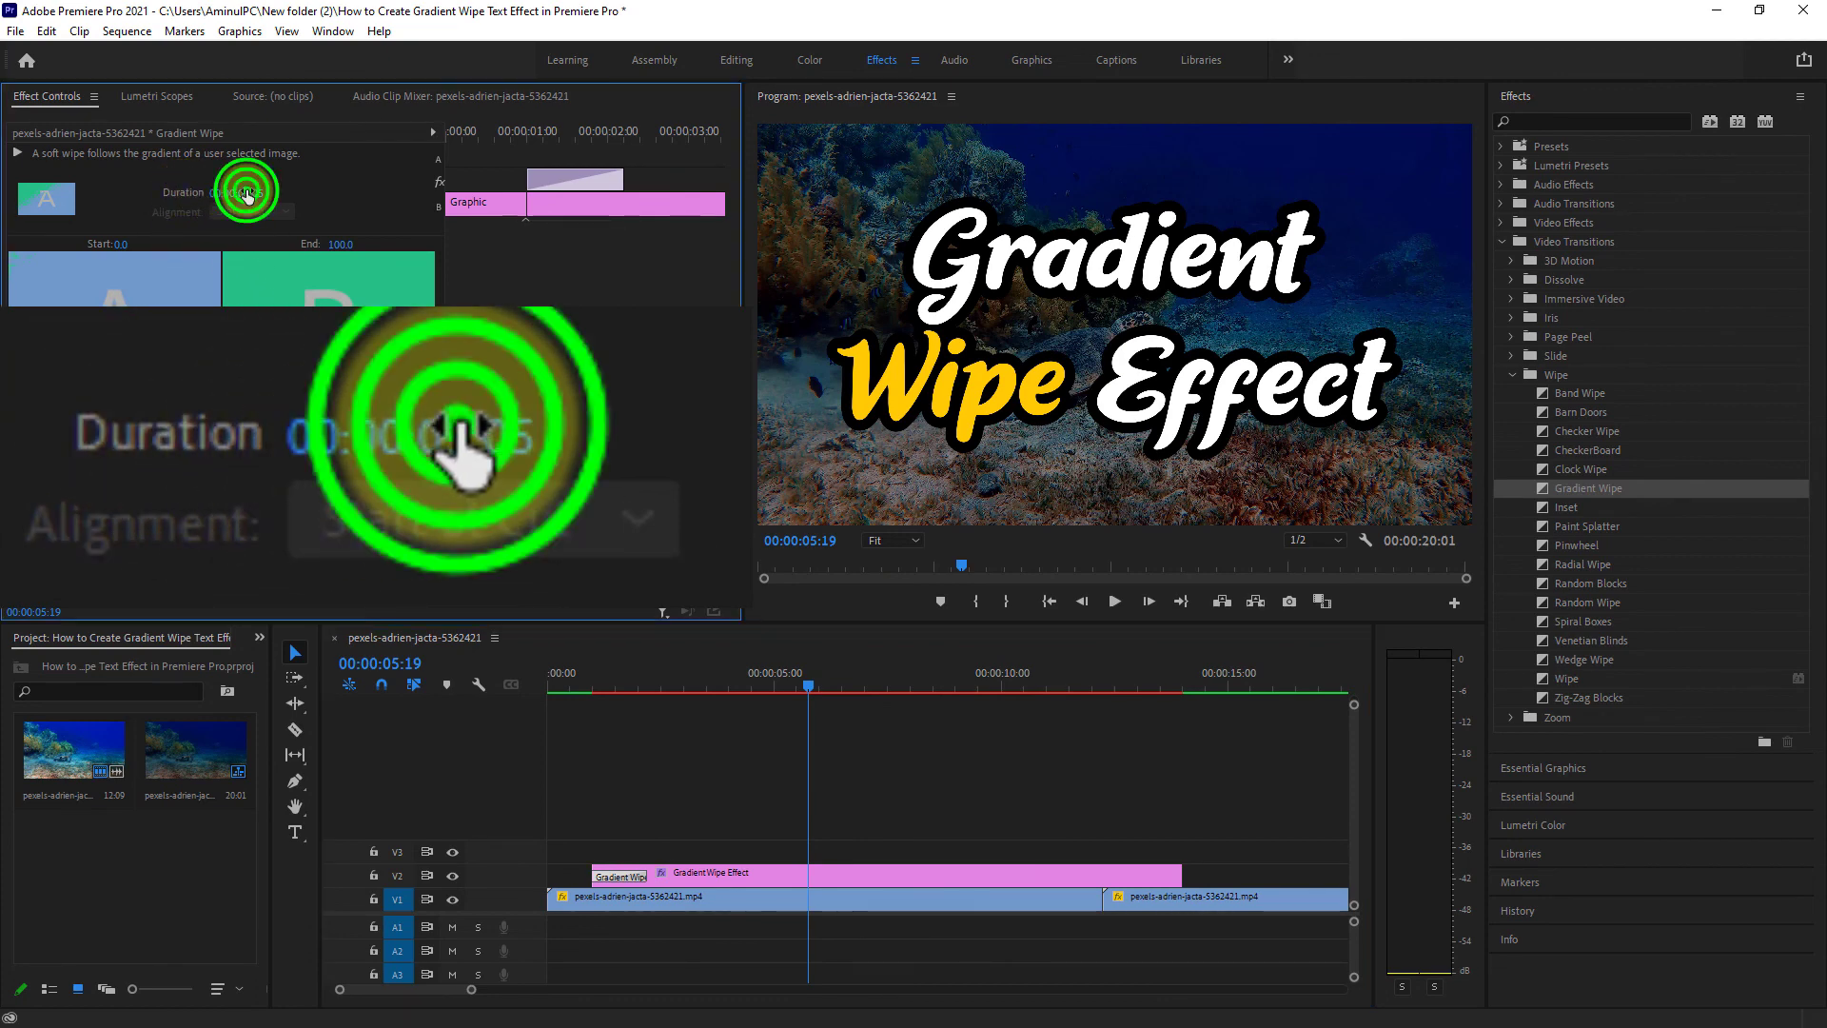
left_click(247, 190)
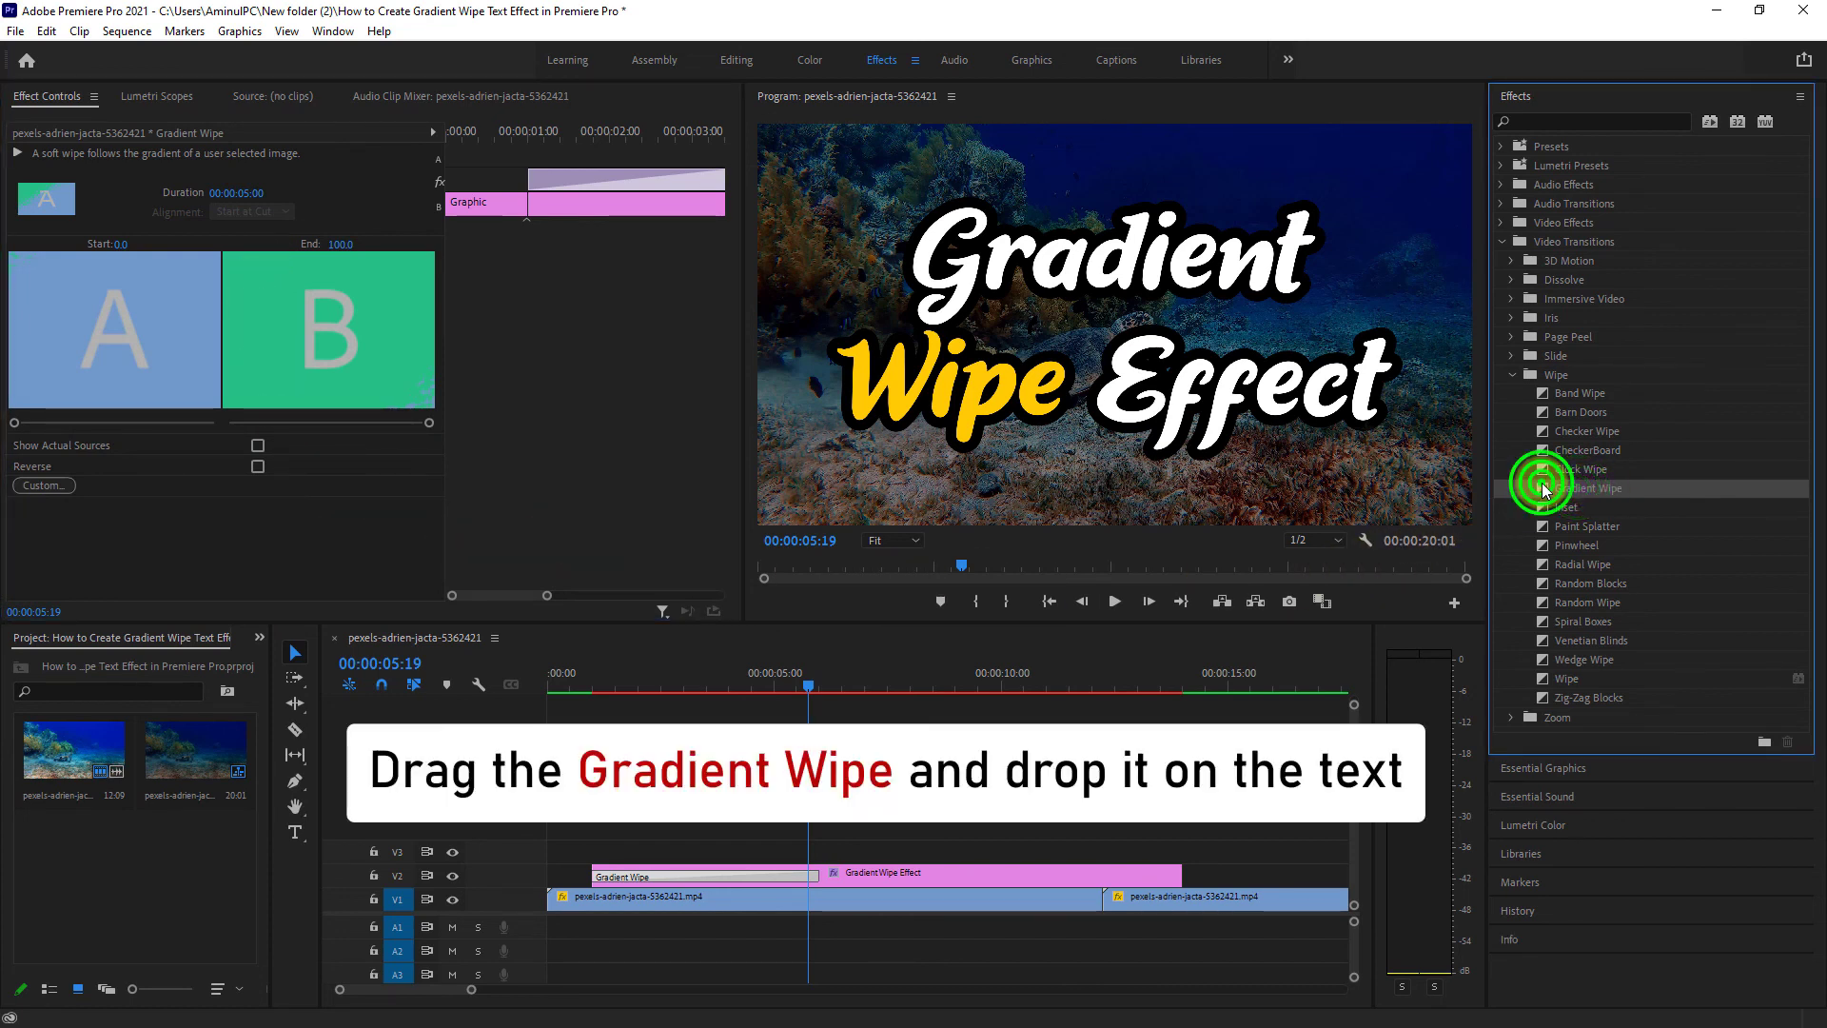
- Apply a second Gradient Wipe to the end of the text clip on V2, accepting default settings
left_click_drag(1587, 487, 1169, 874)
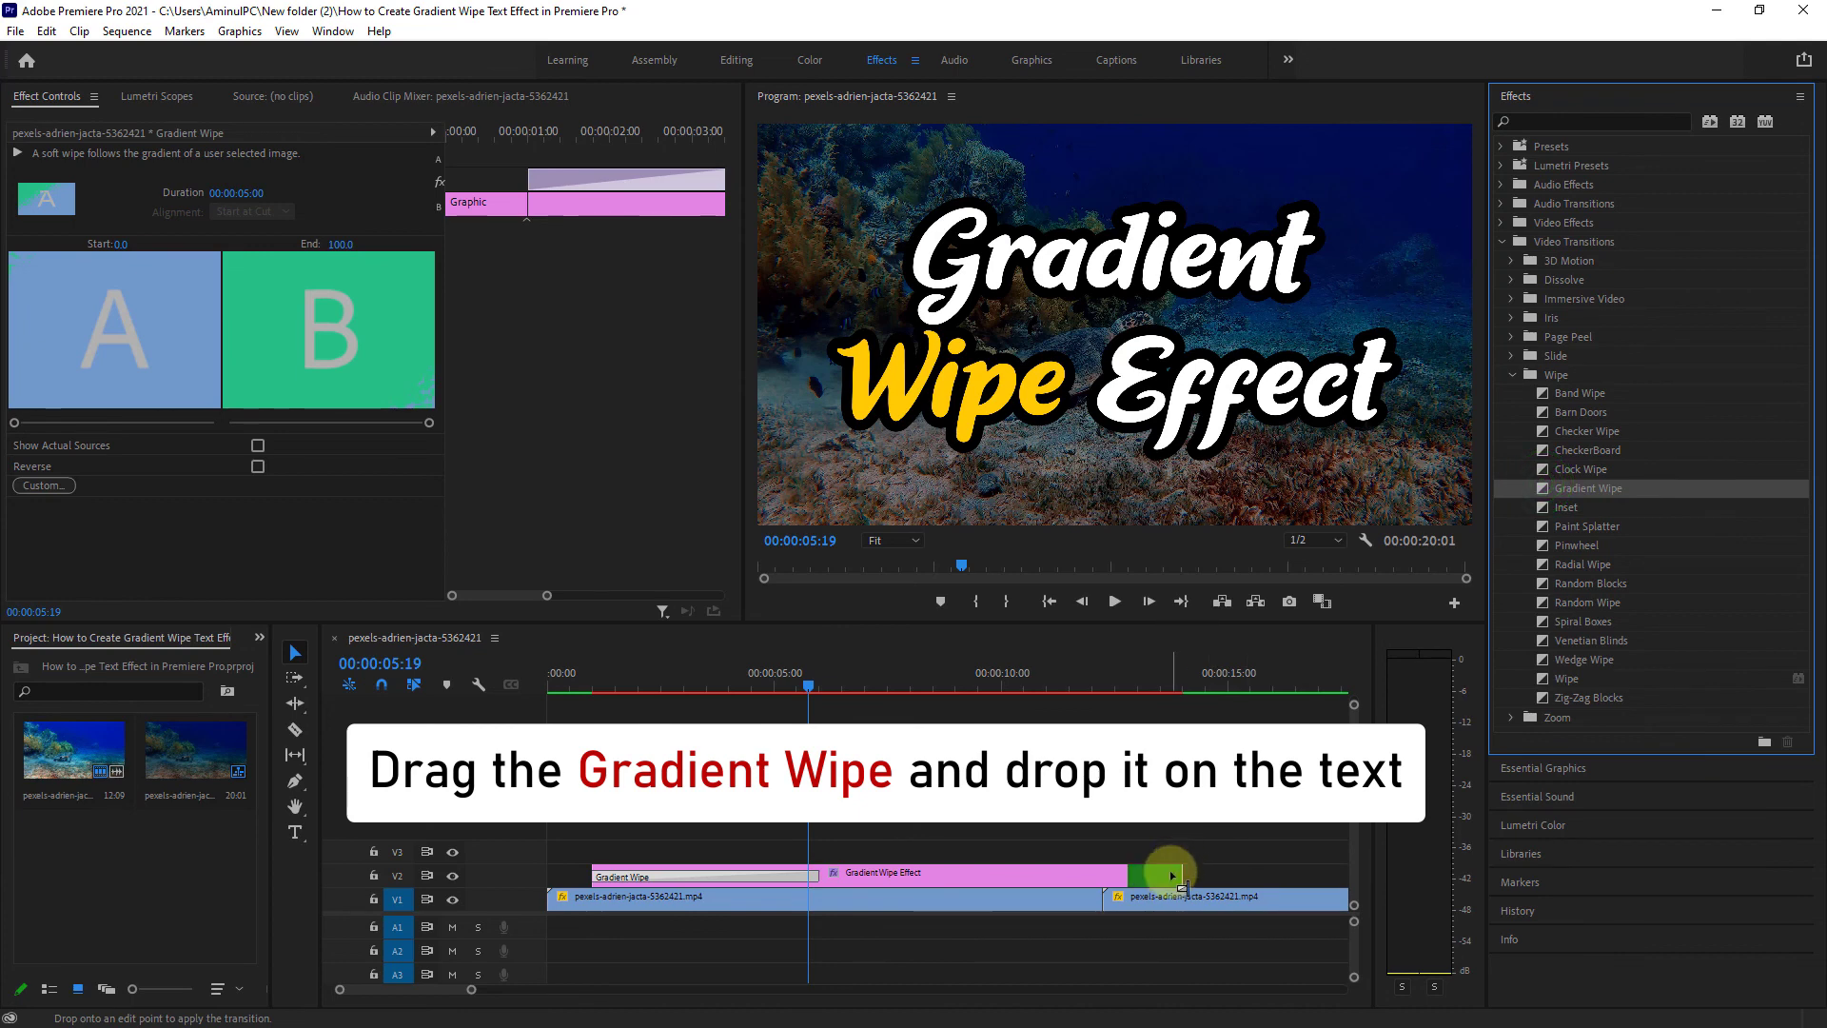
left_click(1166, 871)
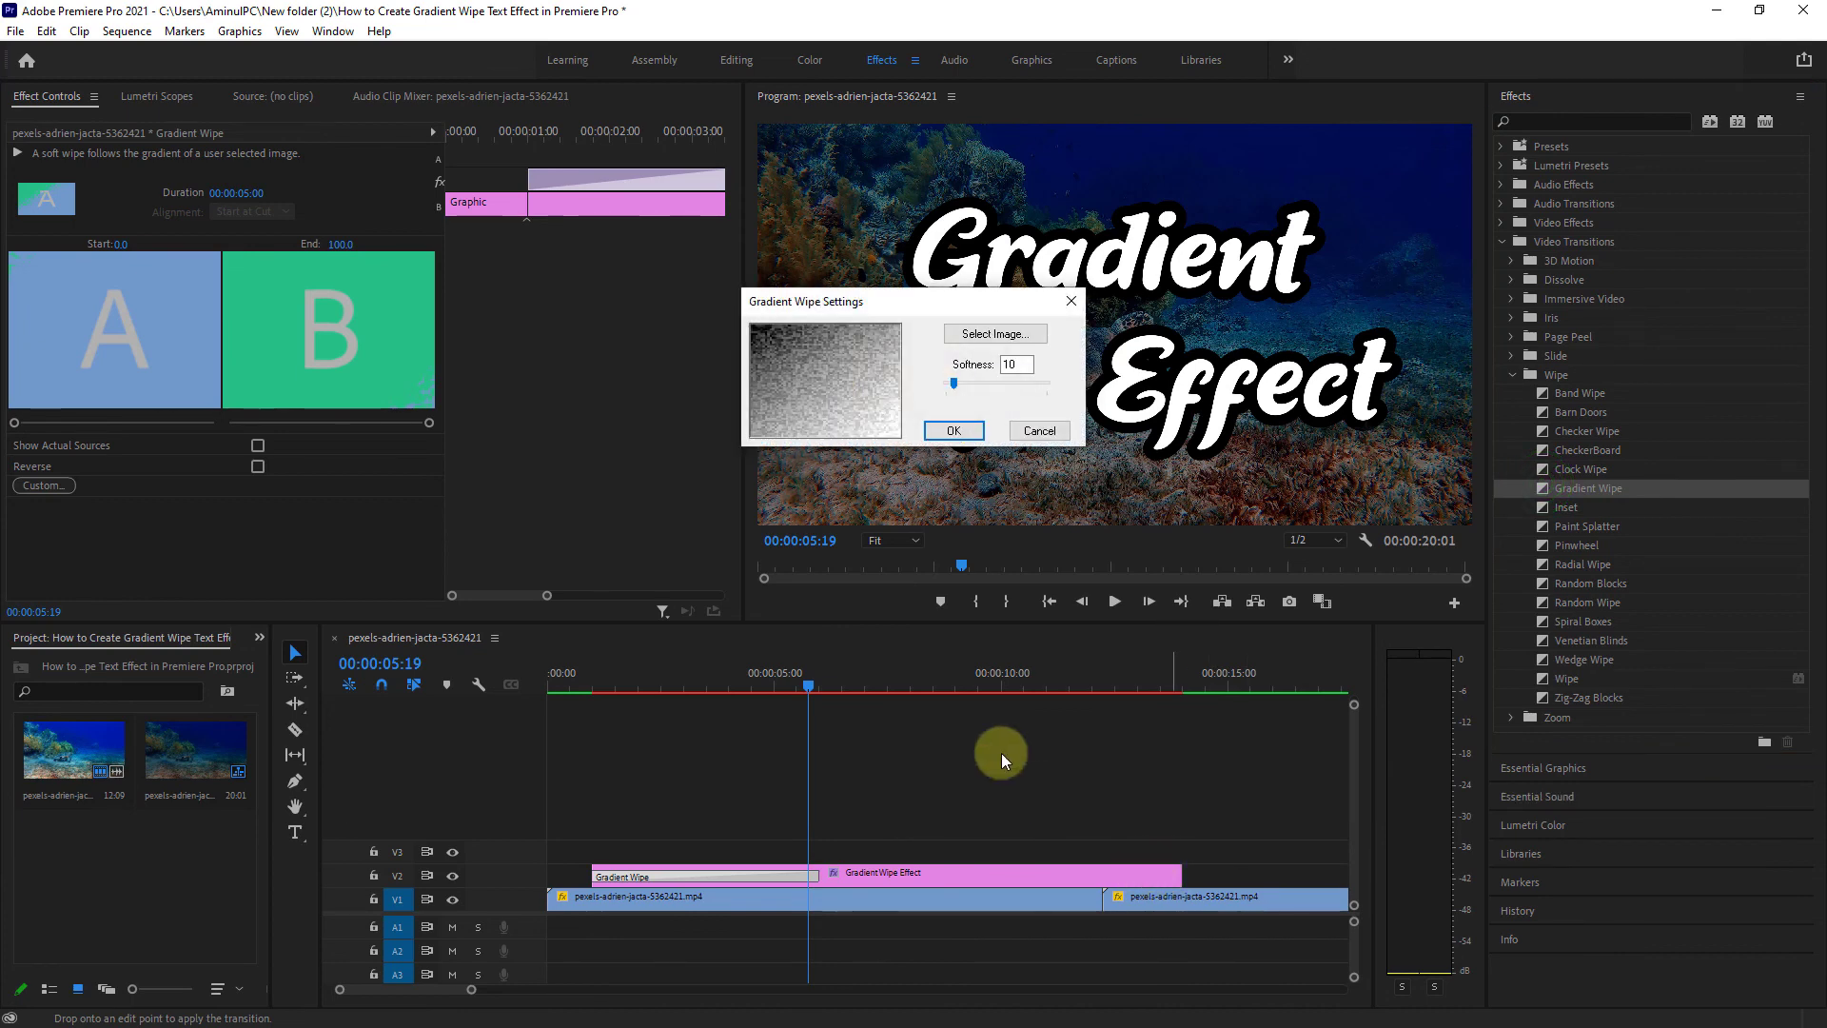
left_click(954, 430)
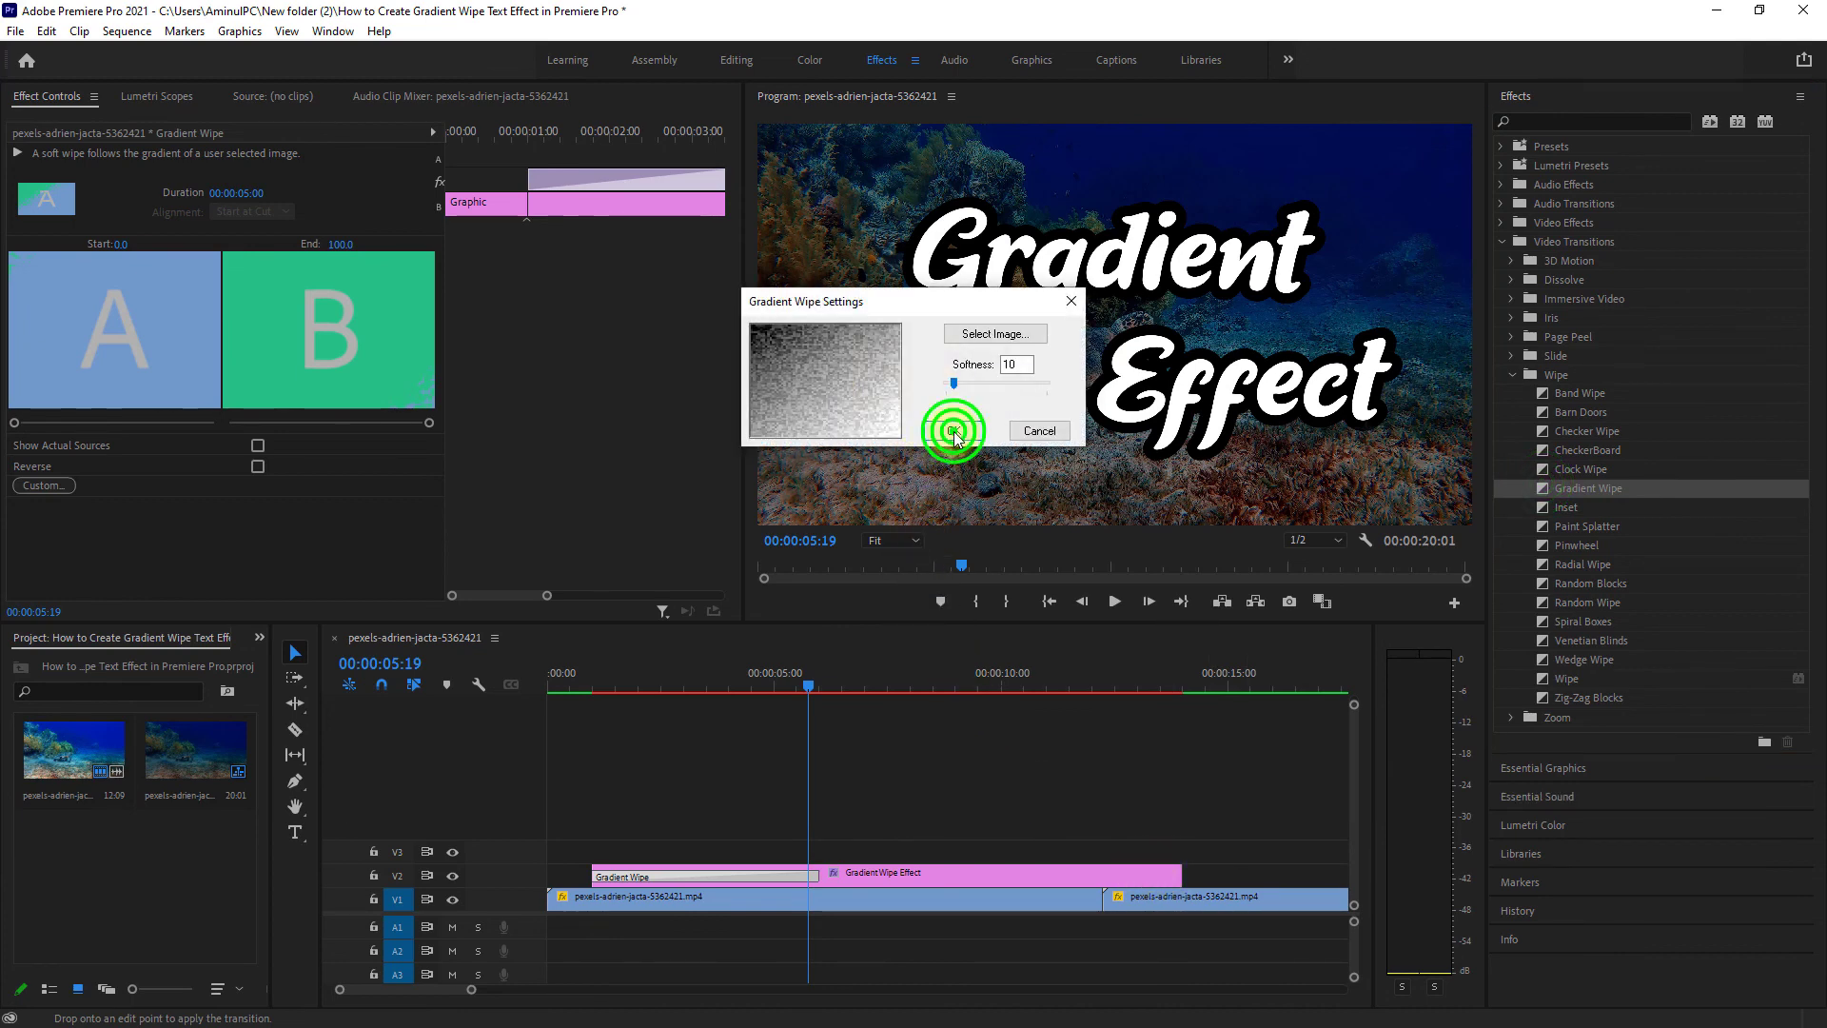
left_click(953, 430)
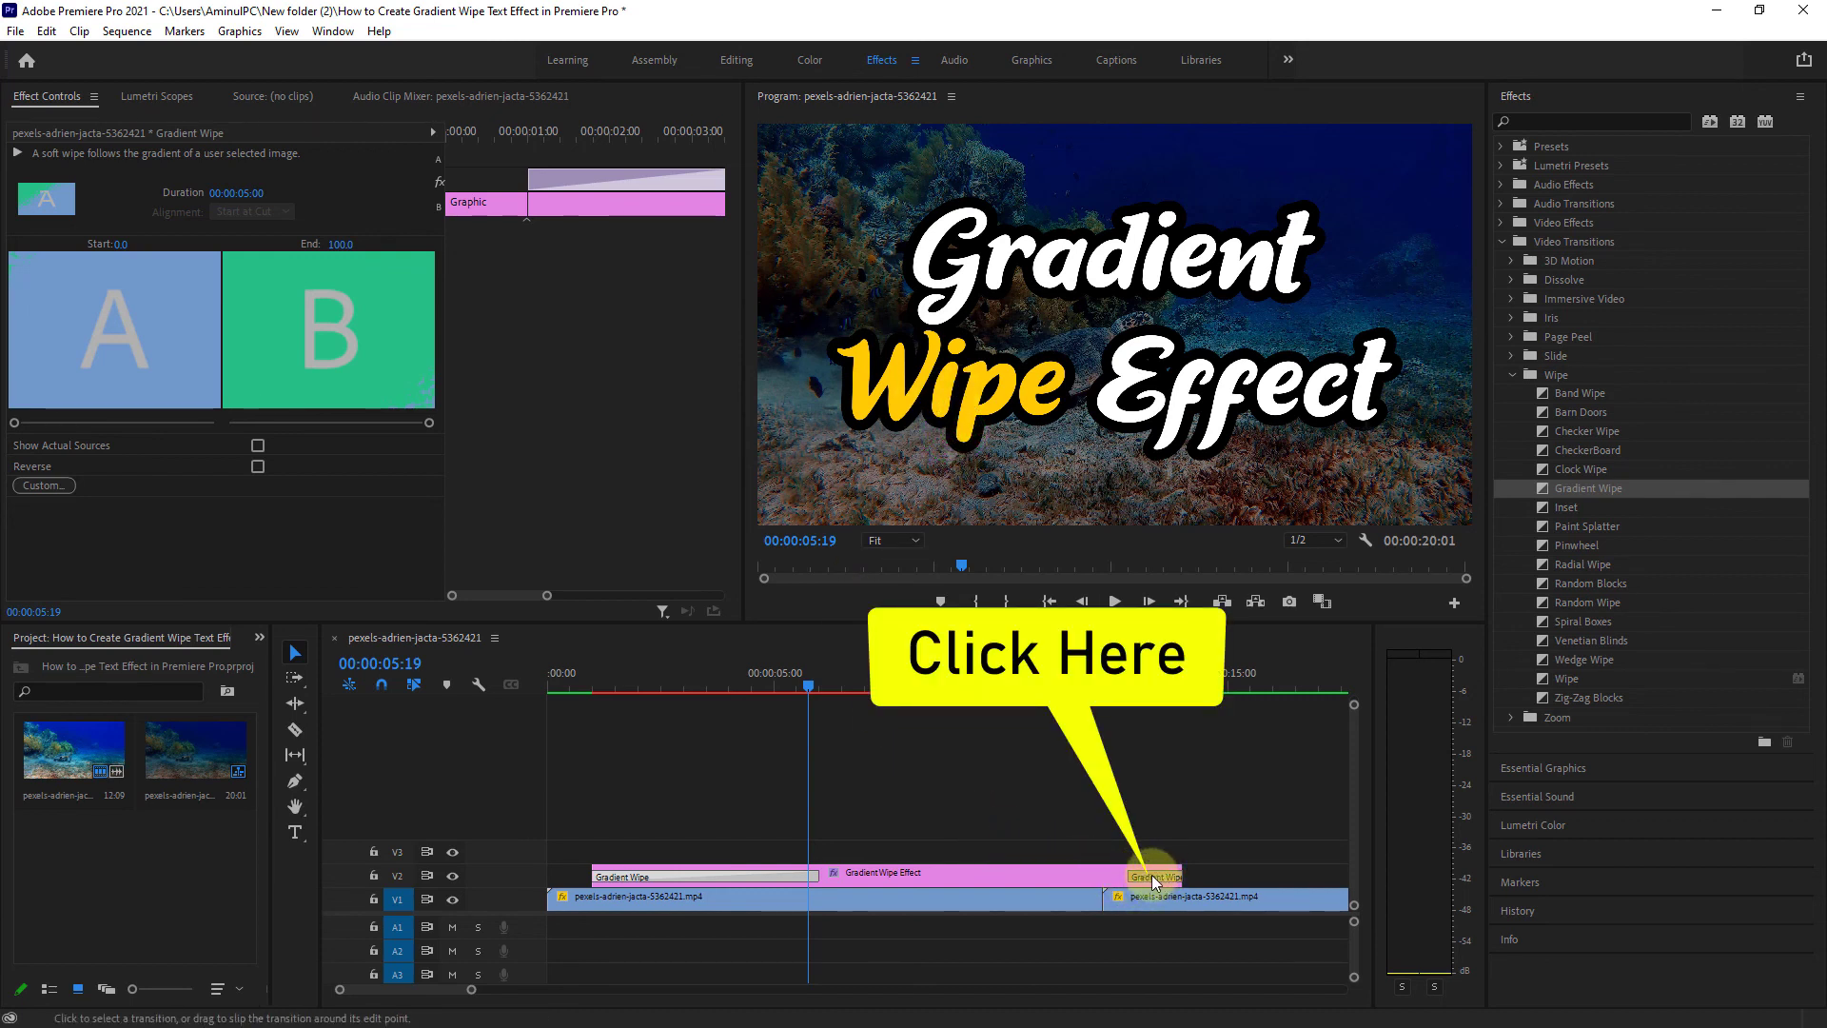
- Select the closing Gradient Wipe, lengthen its duration, and rewind the sequence to its start
left_click(1153, 876)
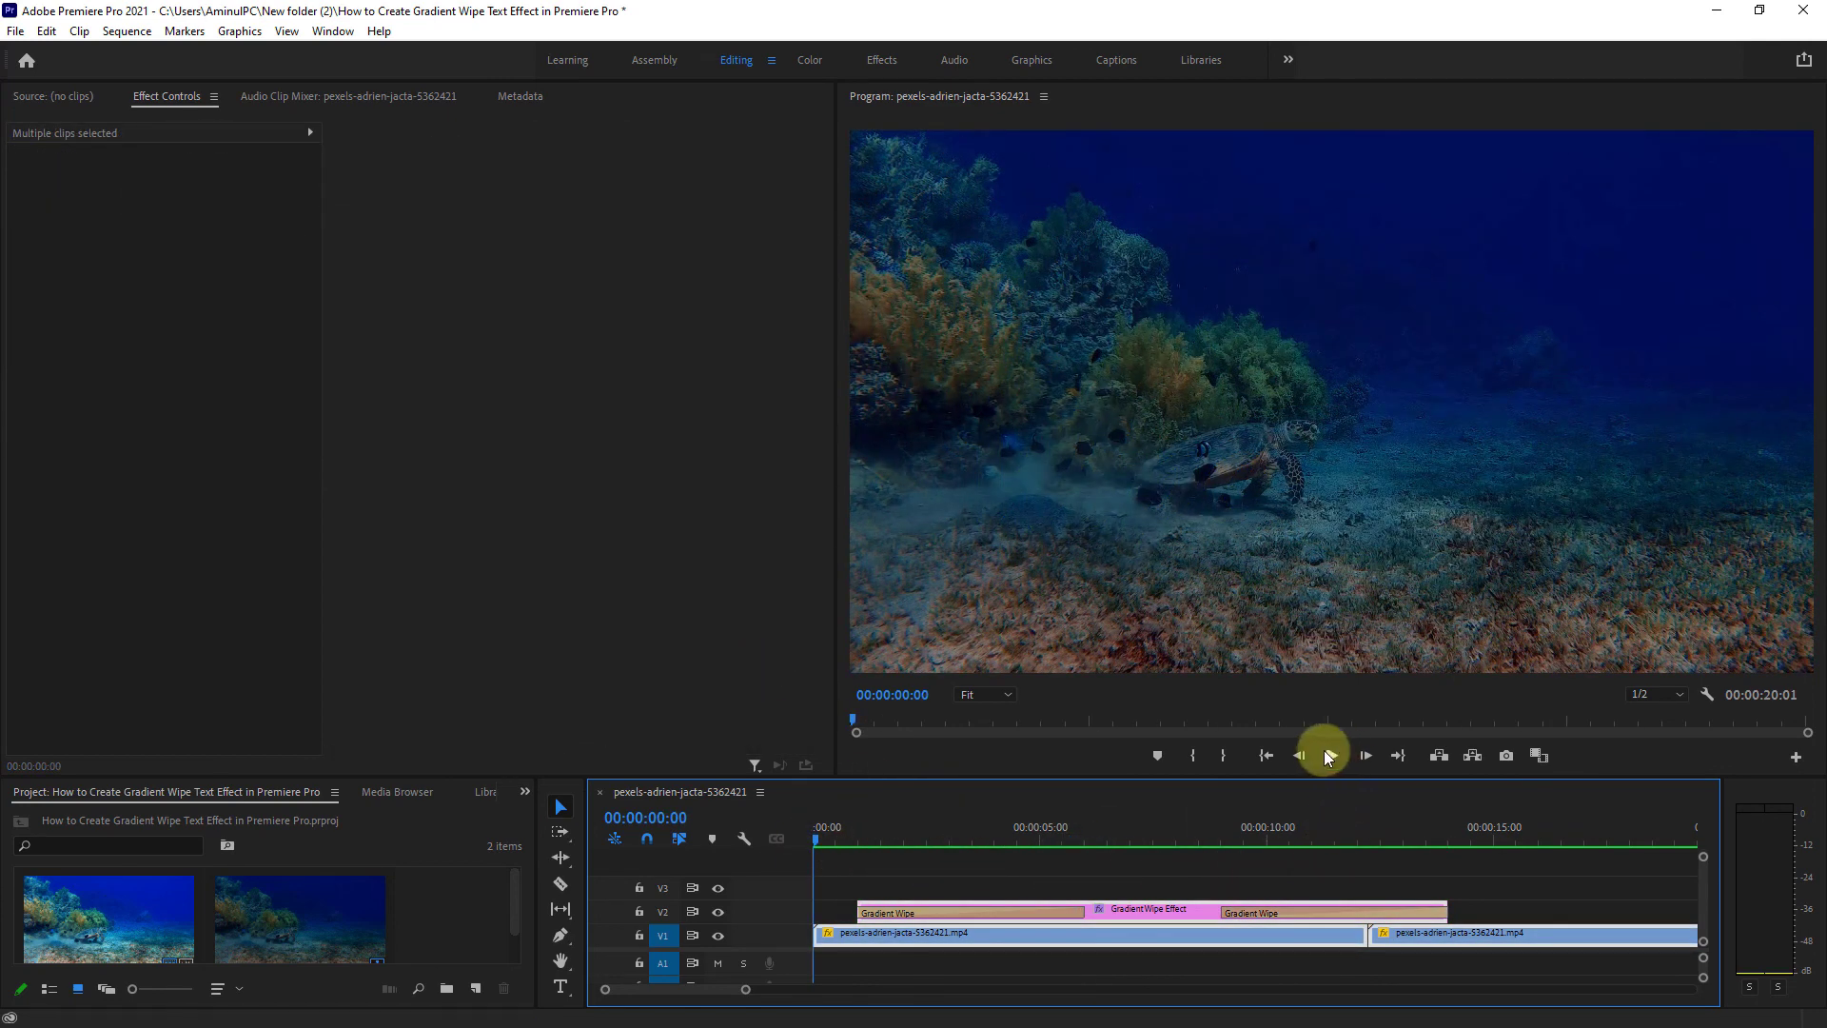
- Play the sequence from the beginning to preview both wipes over the underwater footage
left_click(1332, 753)
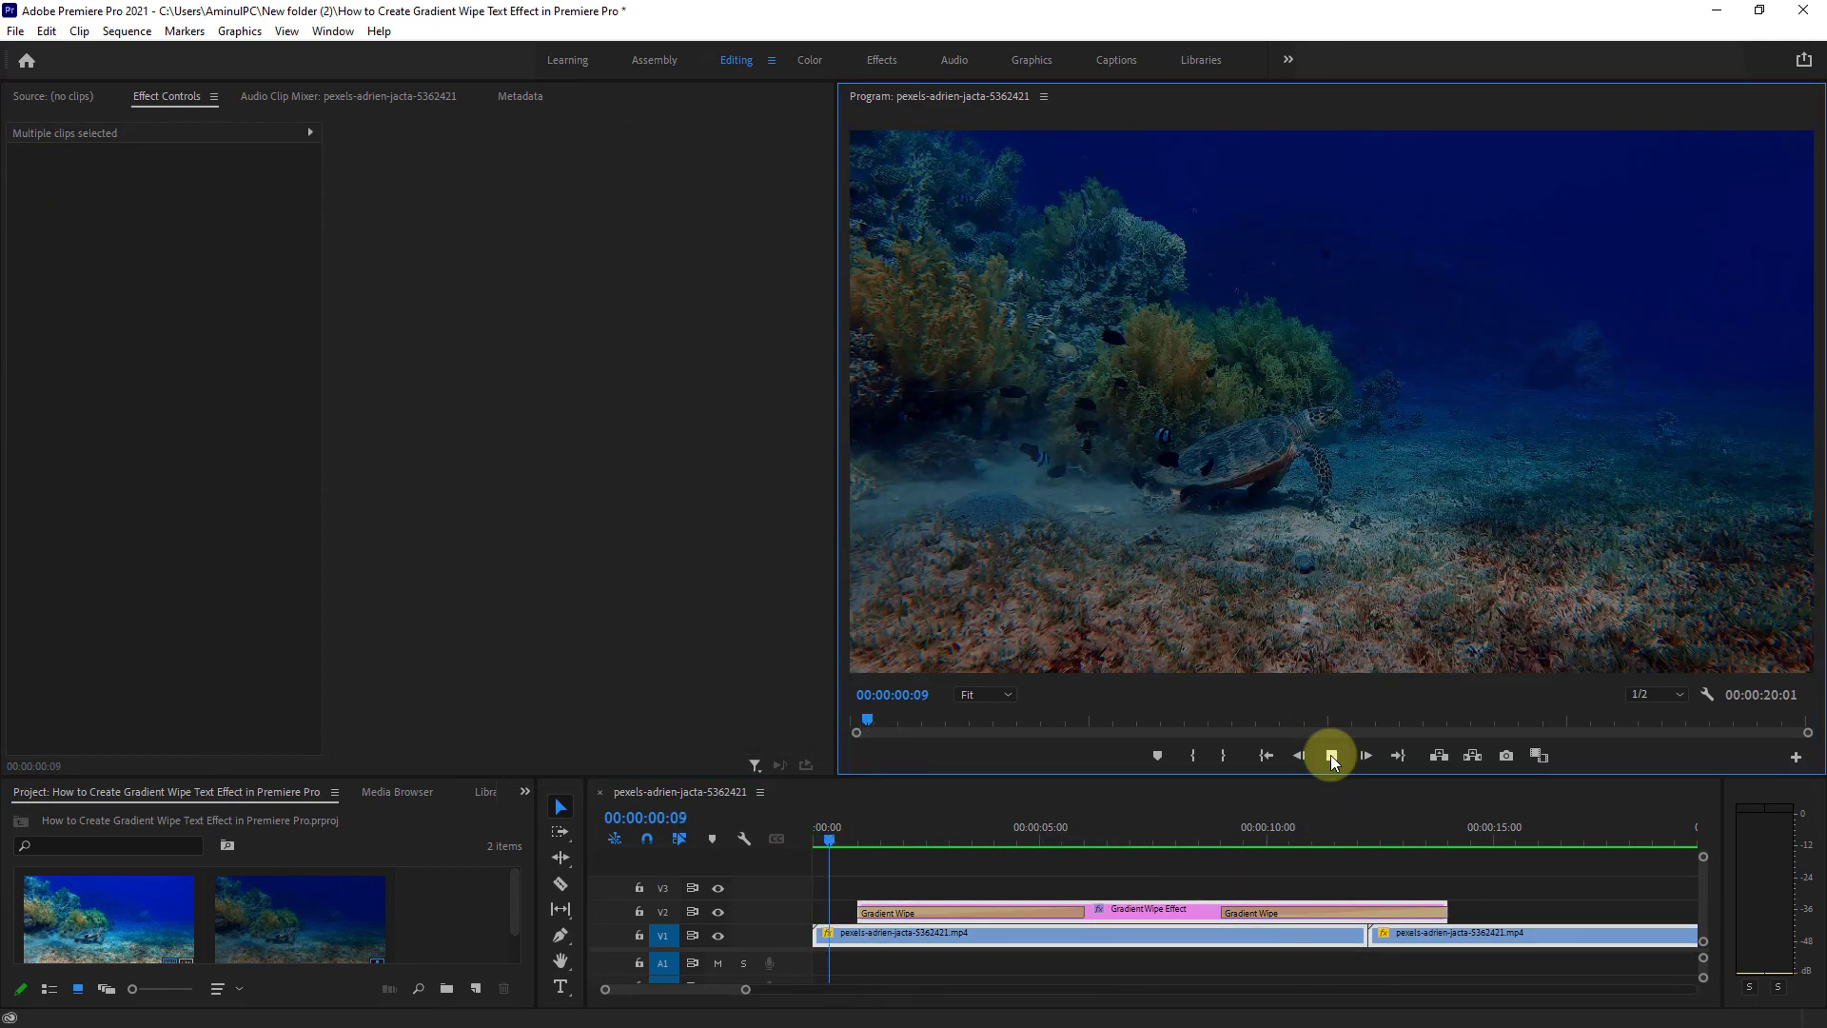
left_click(1332, 753)
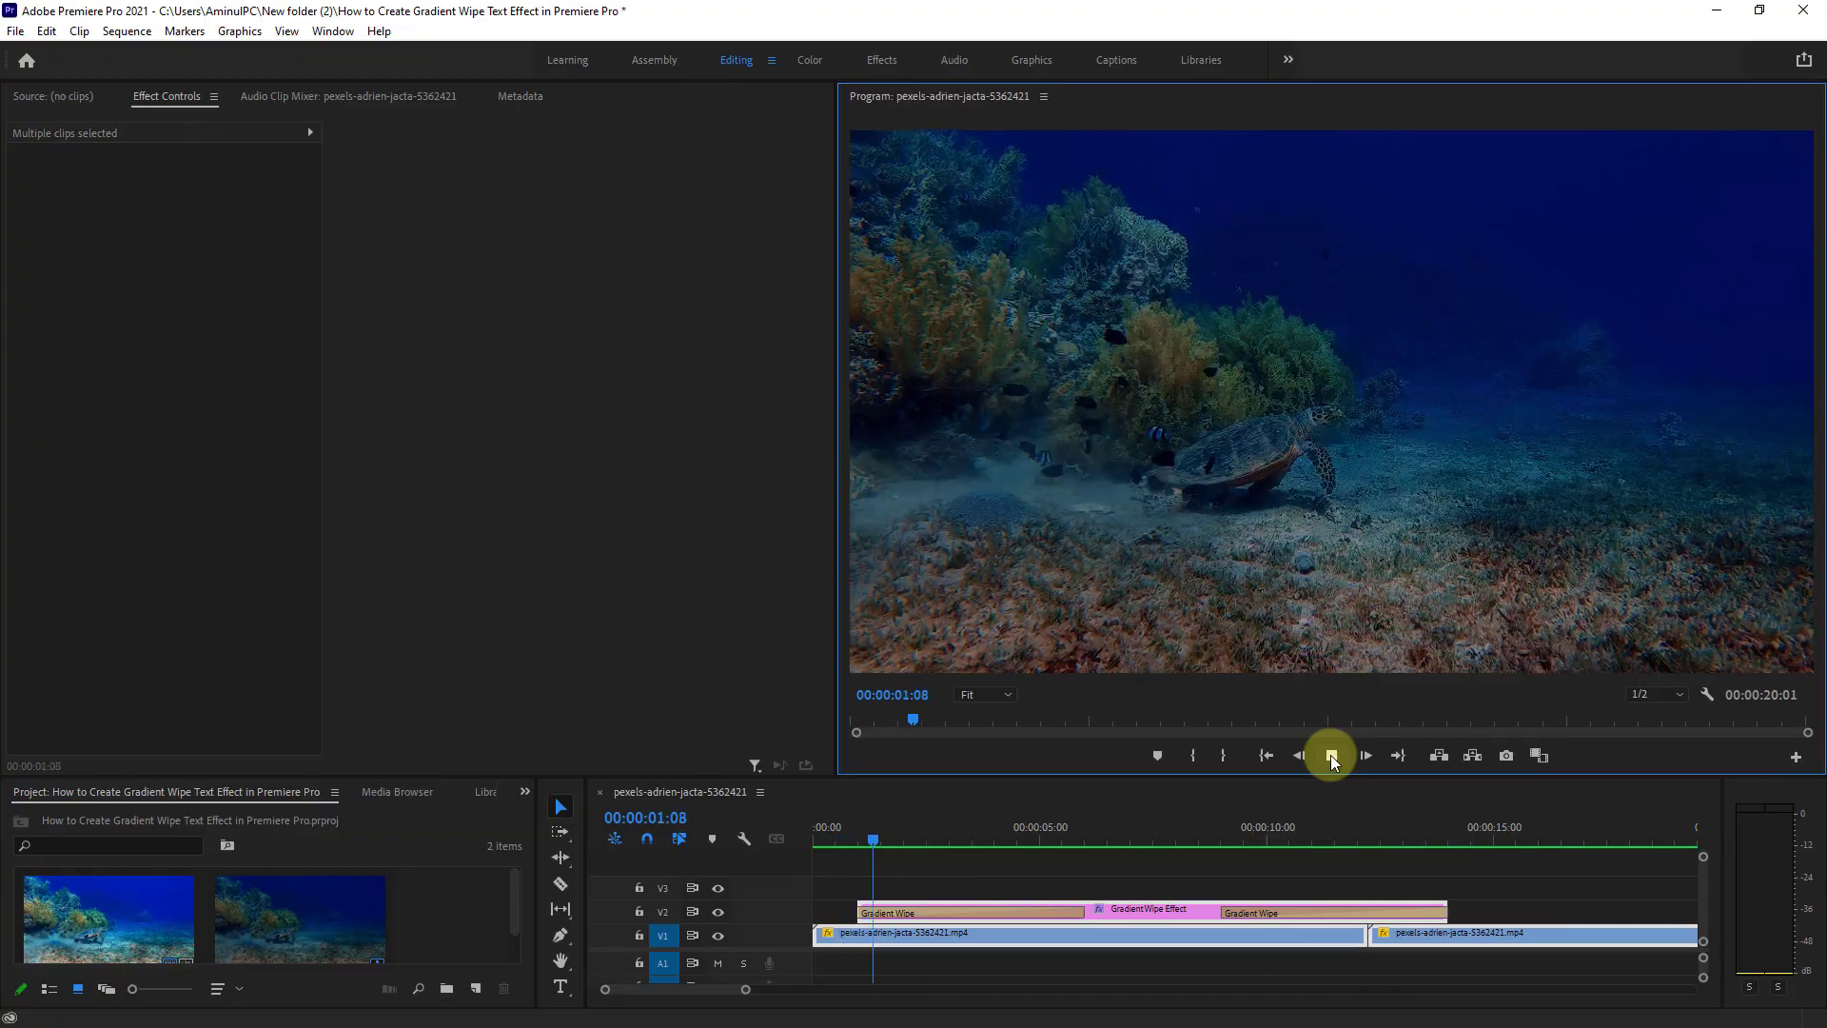